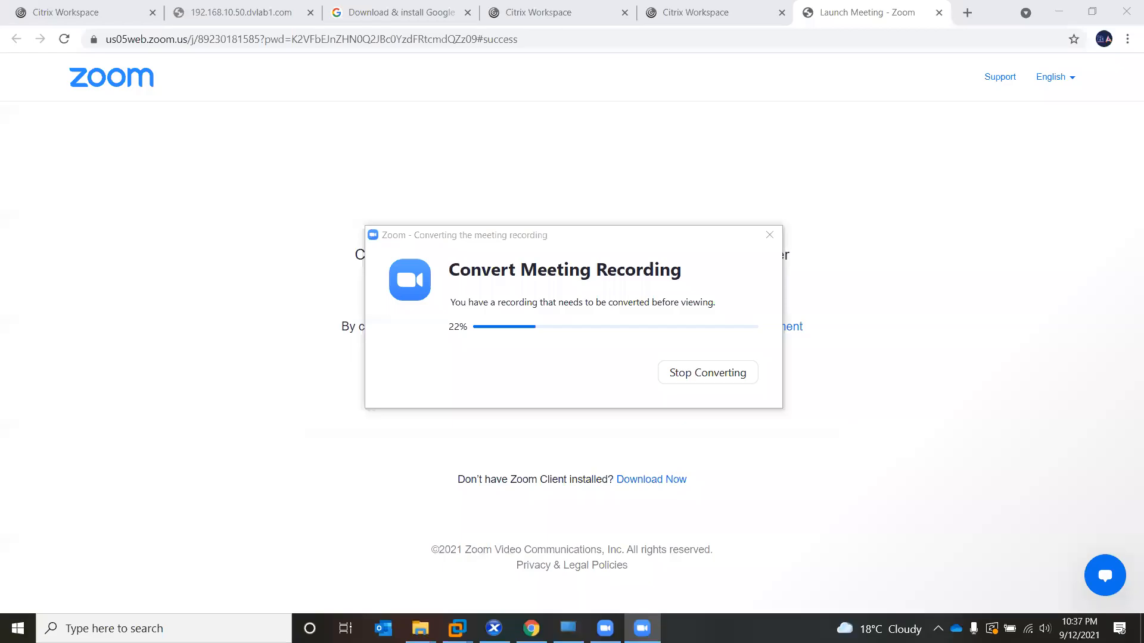
mouse_move(720, 308)
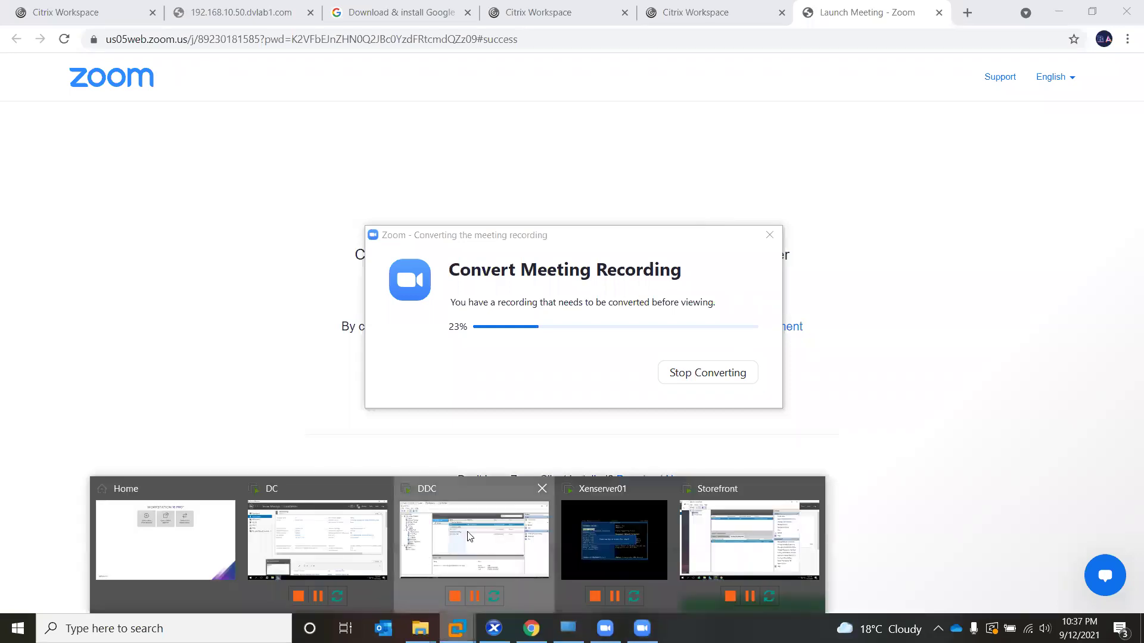
Step: Bring up the DDC VM with Citrix Studio showing the Zones configuration
left_click(474, 540)
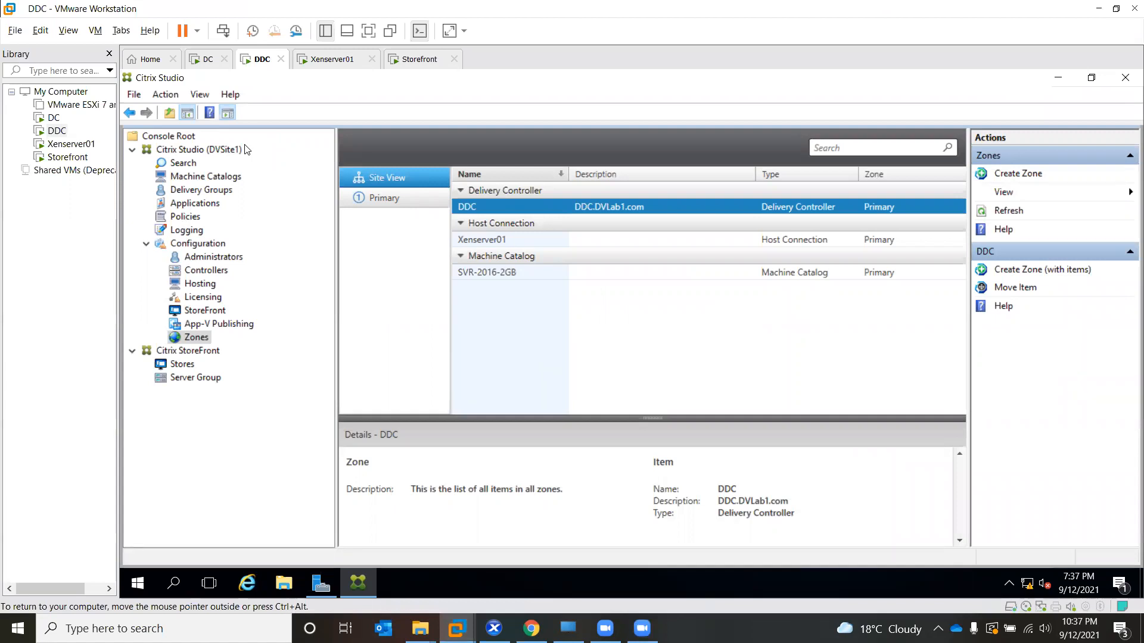
mouse_move(244, 214)
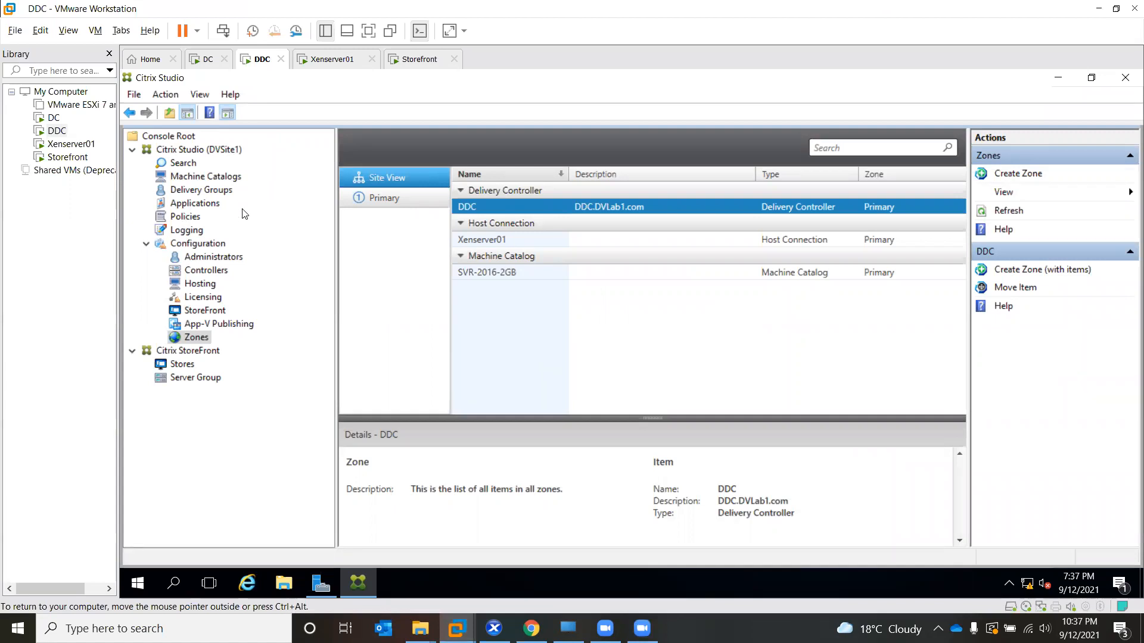
mouse_move(327, 344)
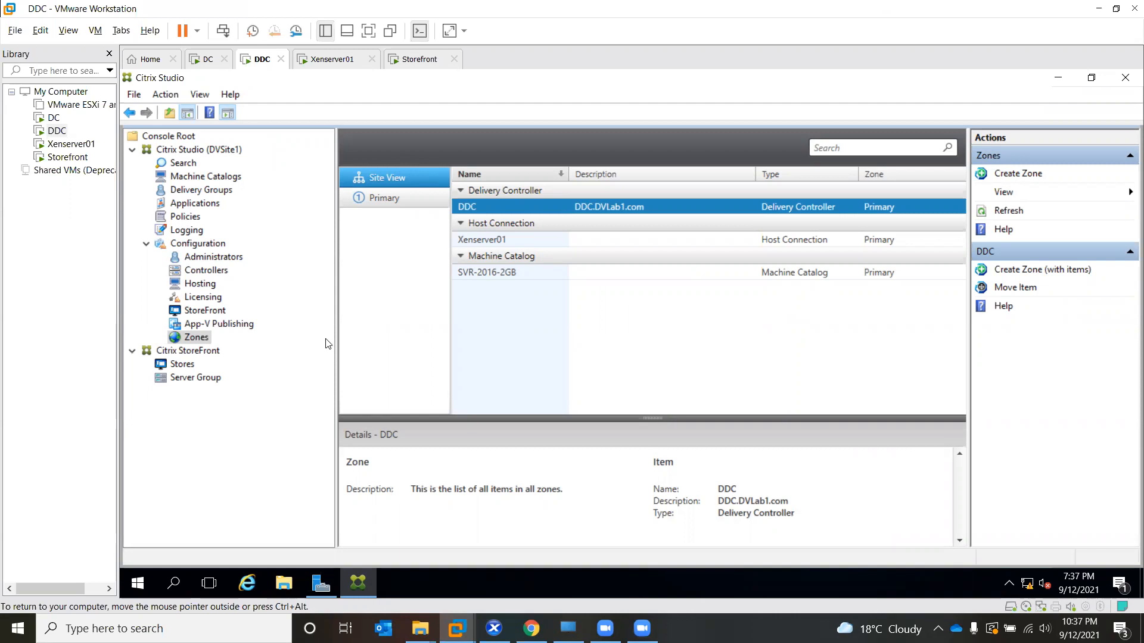
mouse_move(68, 157)
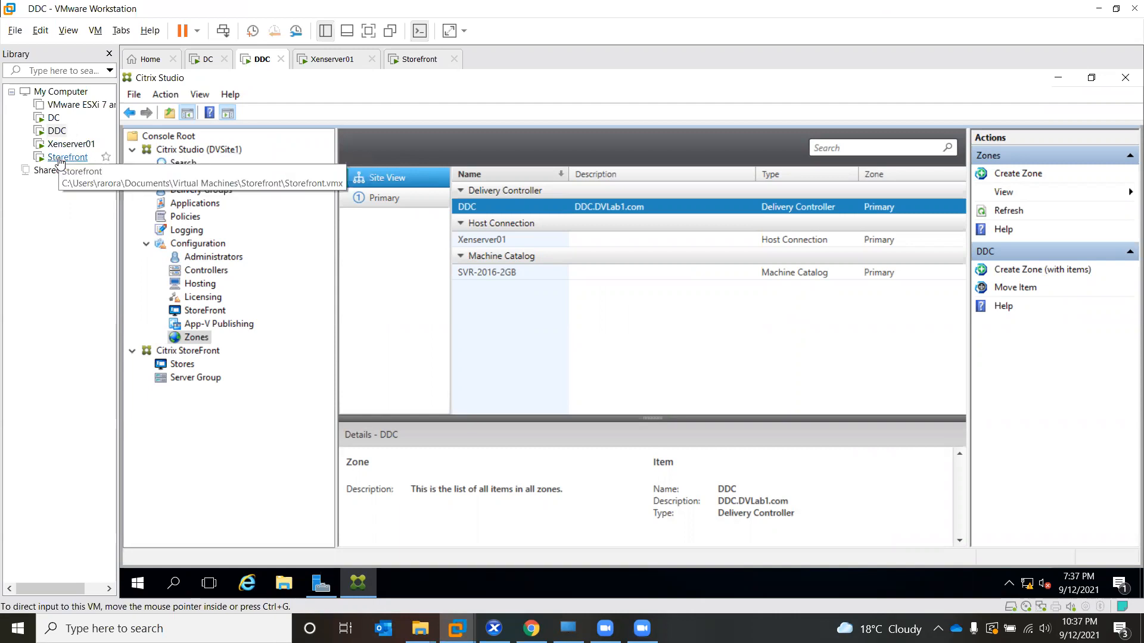
Step: Switch to the Storefront VM and show actions for the Storefront123 store
left_click(417, 59)
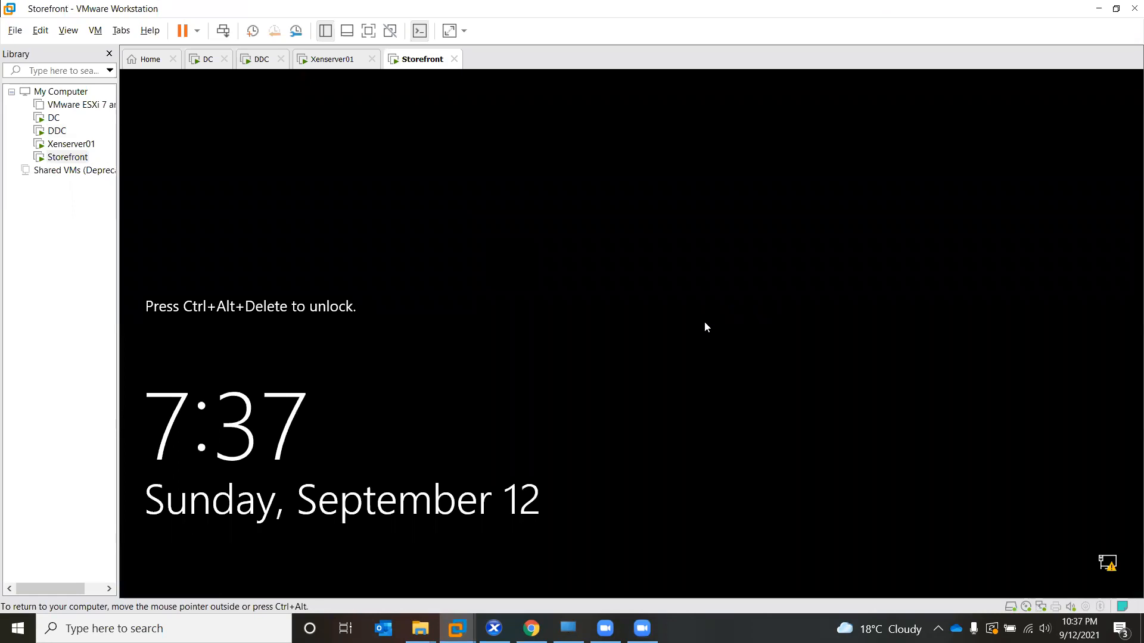
mouse_move(500, 263)
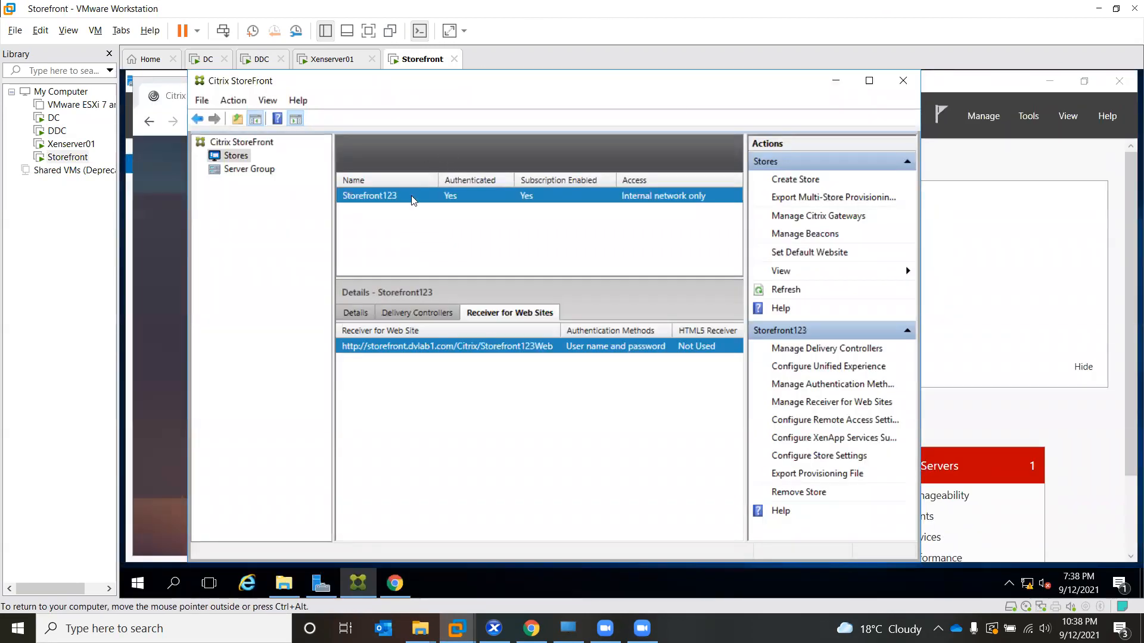
right_click(370, 195)
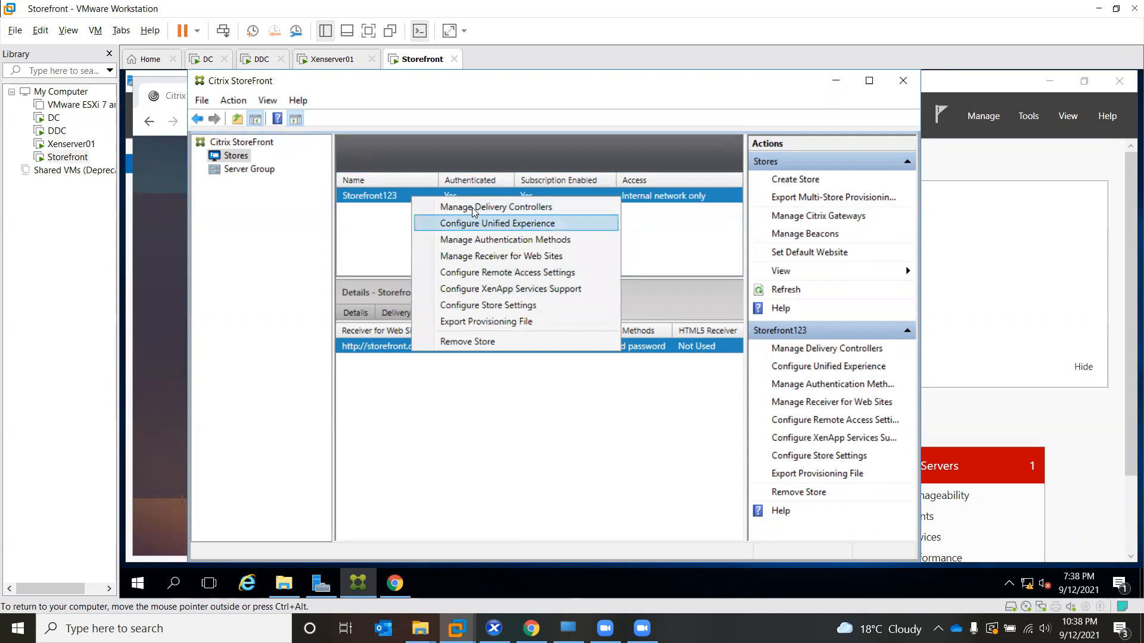
mouse_move(495, 206)
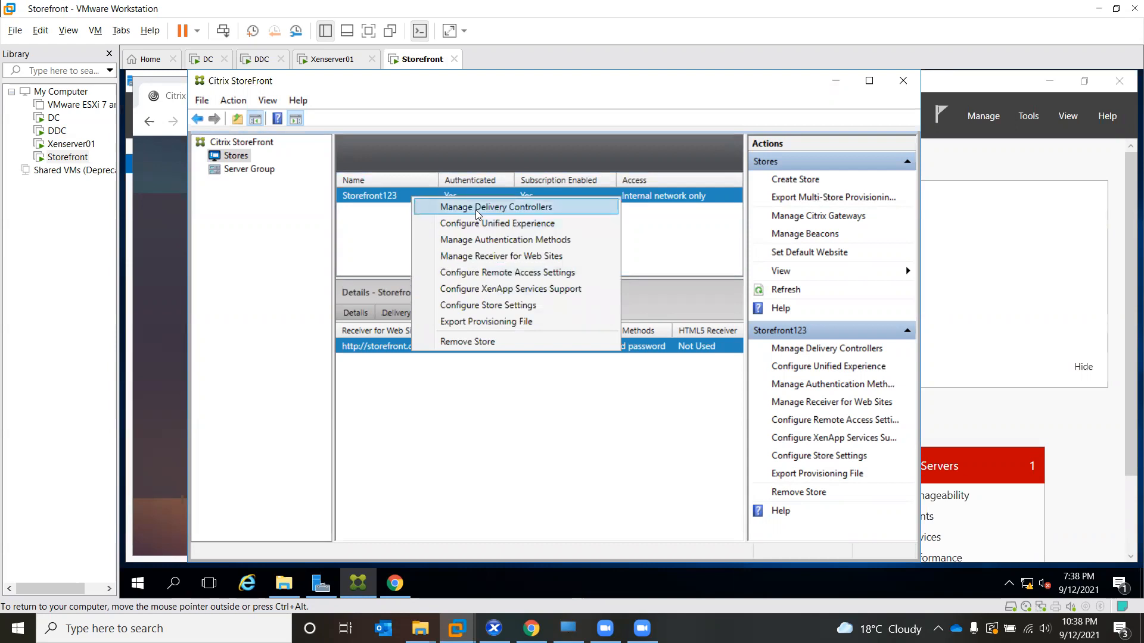
mouse_move(472, 321)
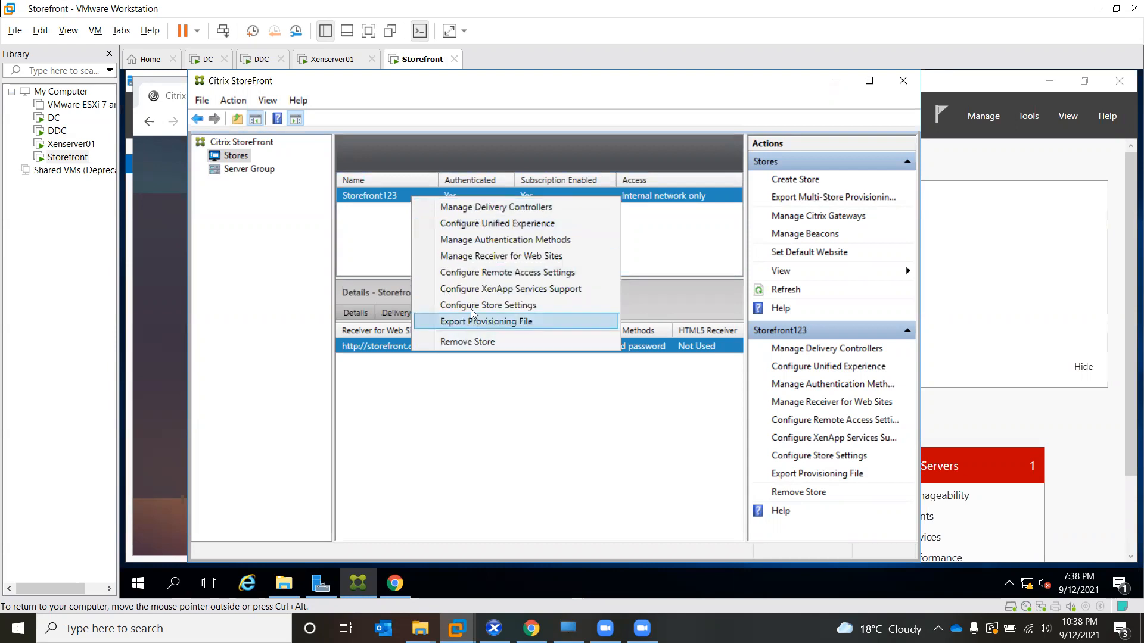
mouse_move(477, 211)
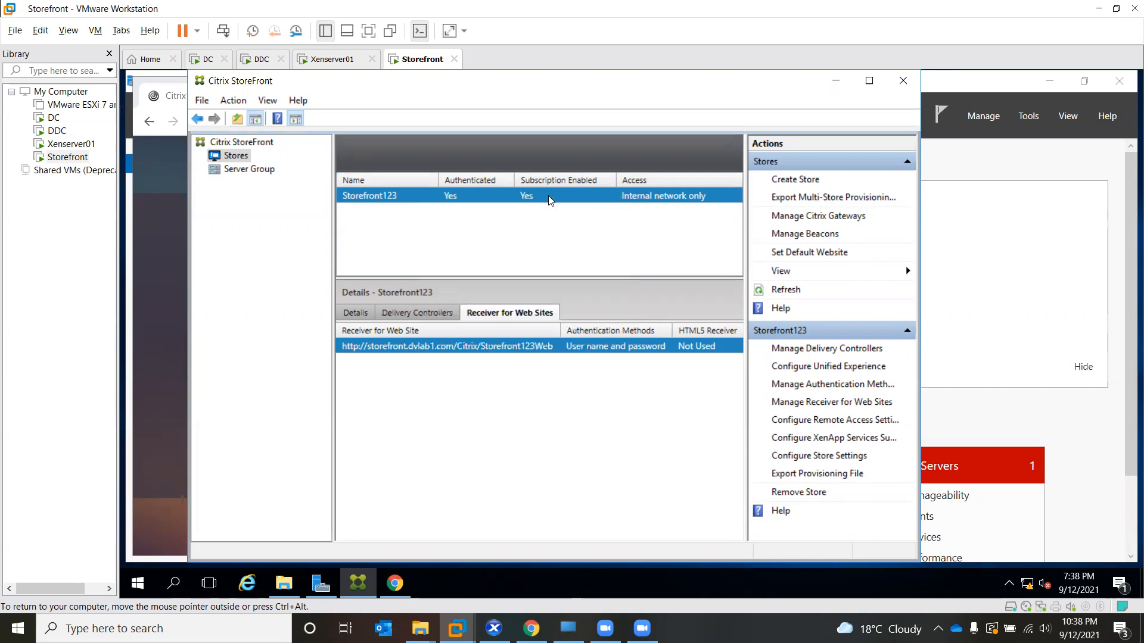
Step: Switch delivery controller ddc.dvlab1.com from HTTPS to HTTP on port 80 and save
left_click(827, 348)
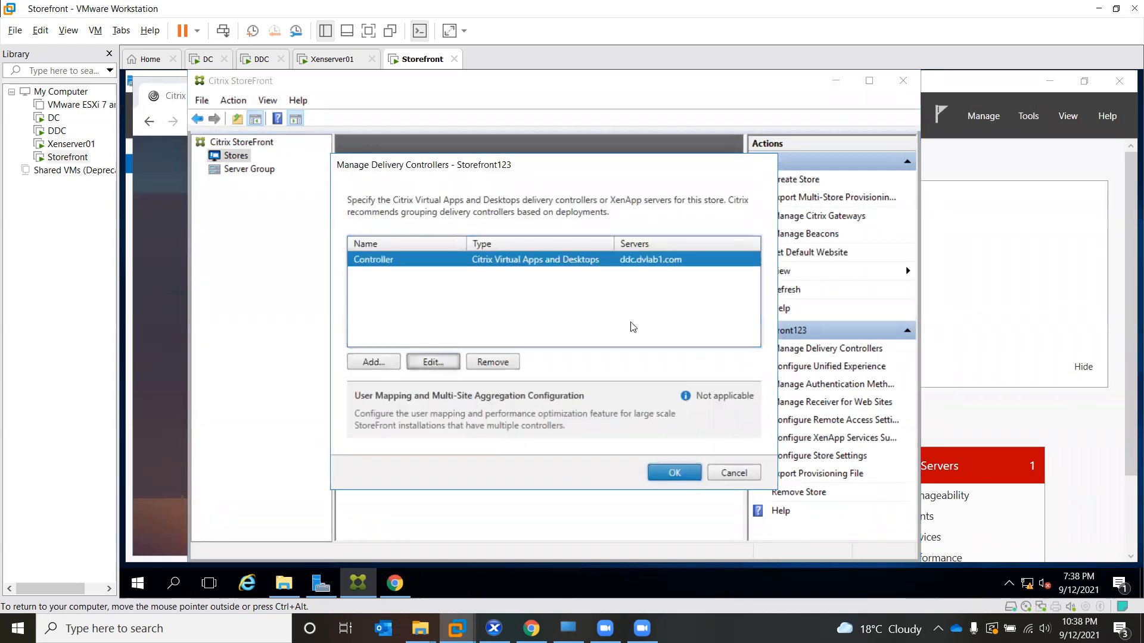
left_click(432, 362)
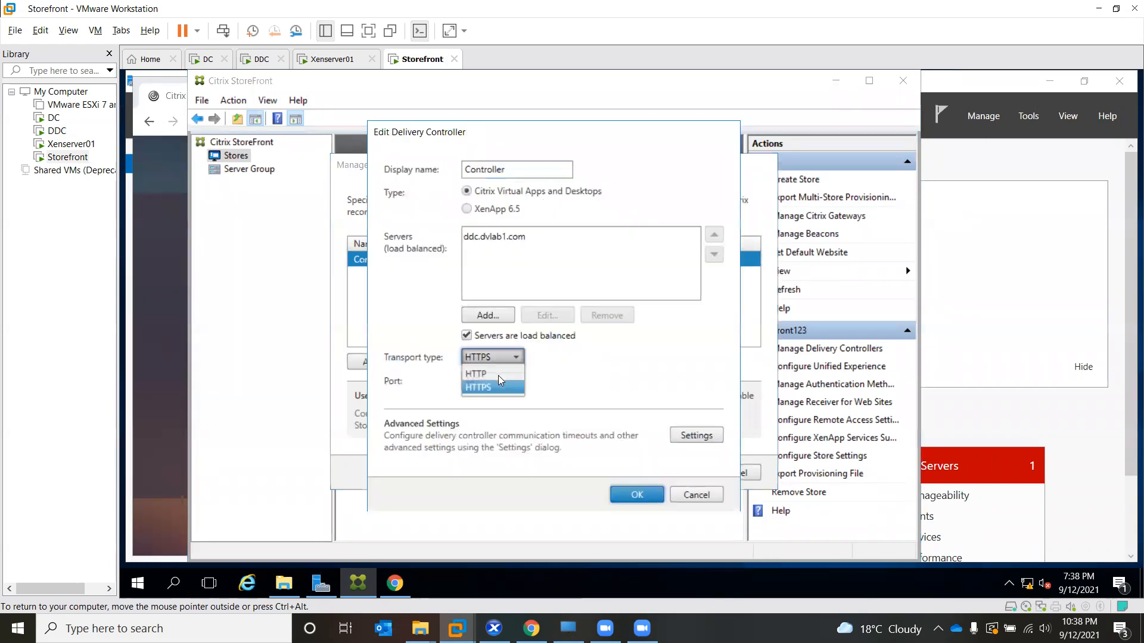
left_click(475, 373)
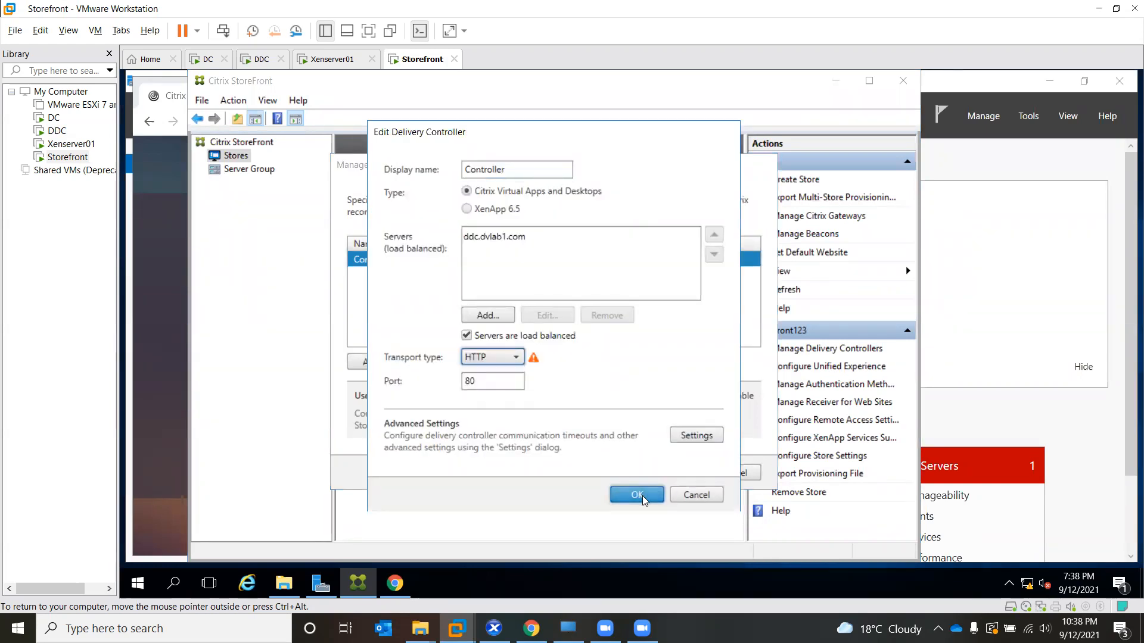
left_click(636, 494)
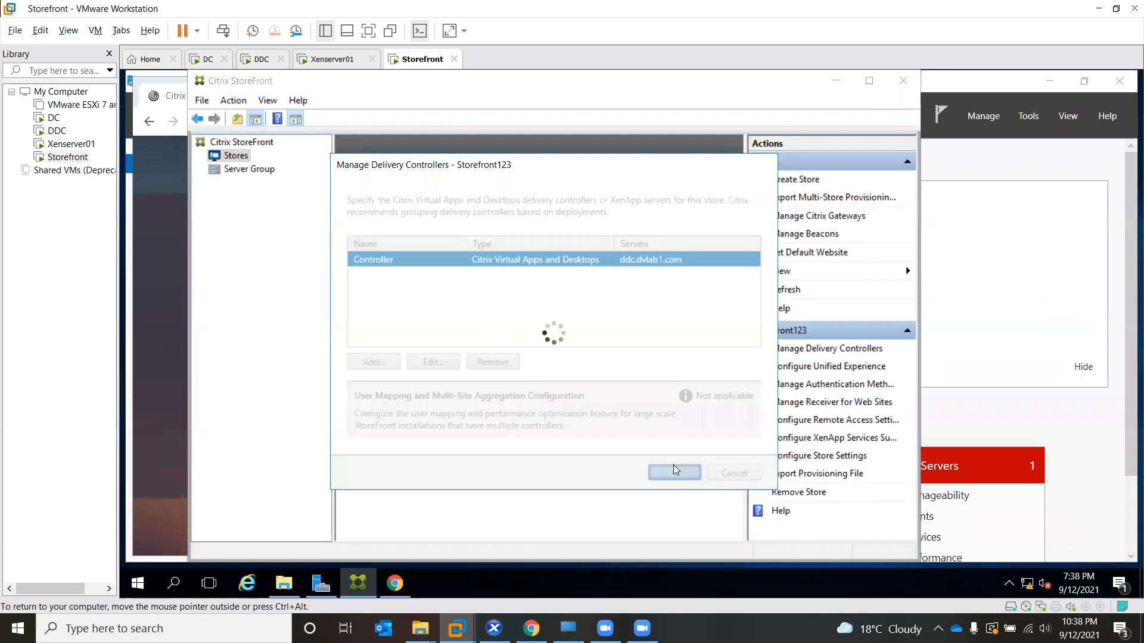
left_click(673, 472)
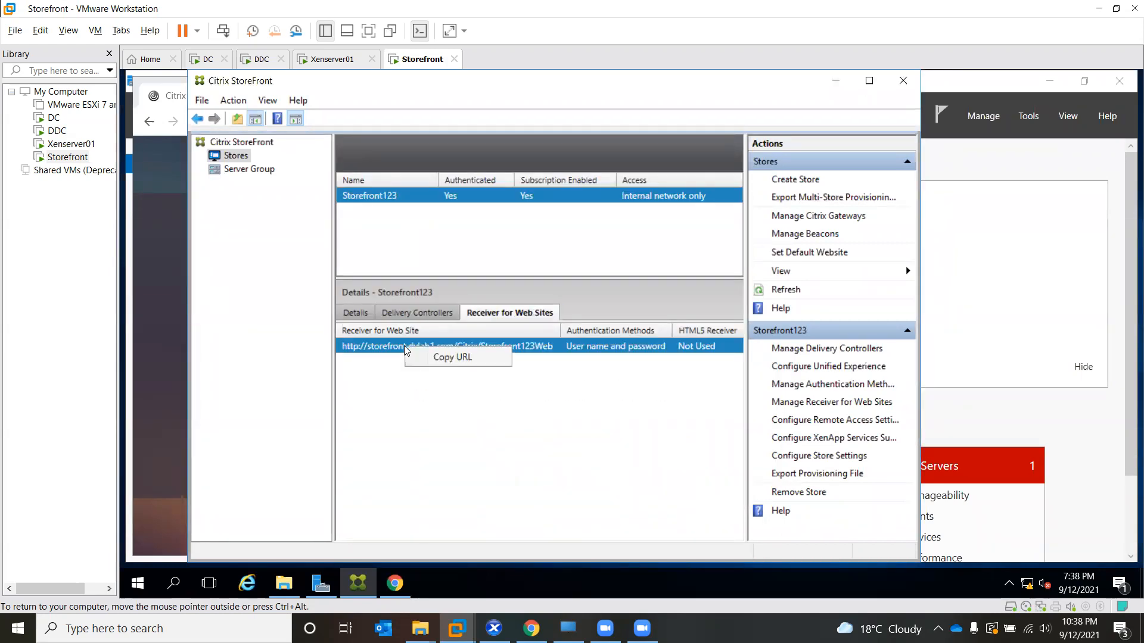
Step: Copy the store web address and enter username dvlab1\student4
left_click(452, 357)
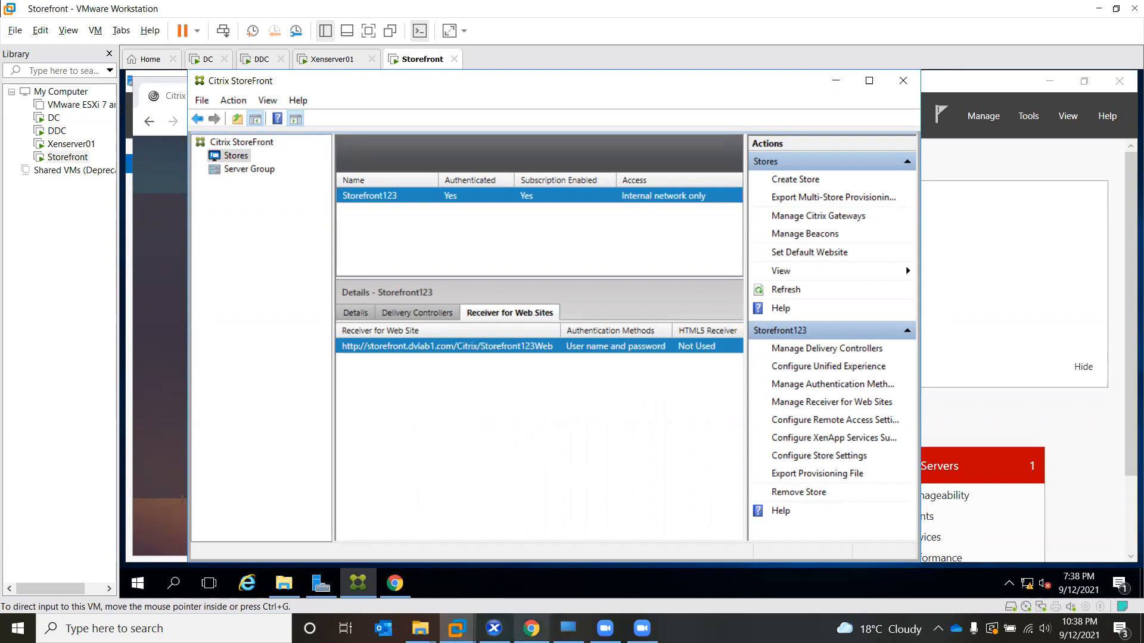
mouse_move(532, 628)
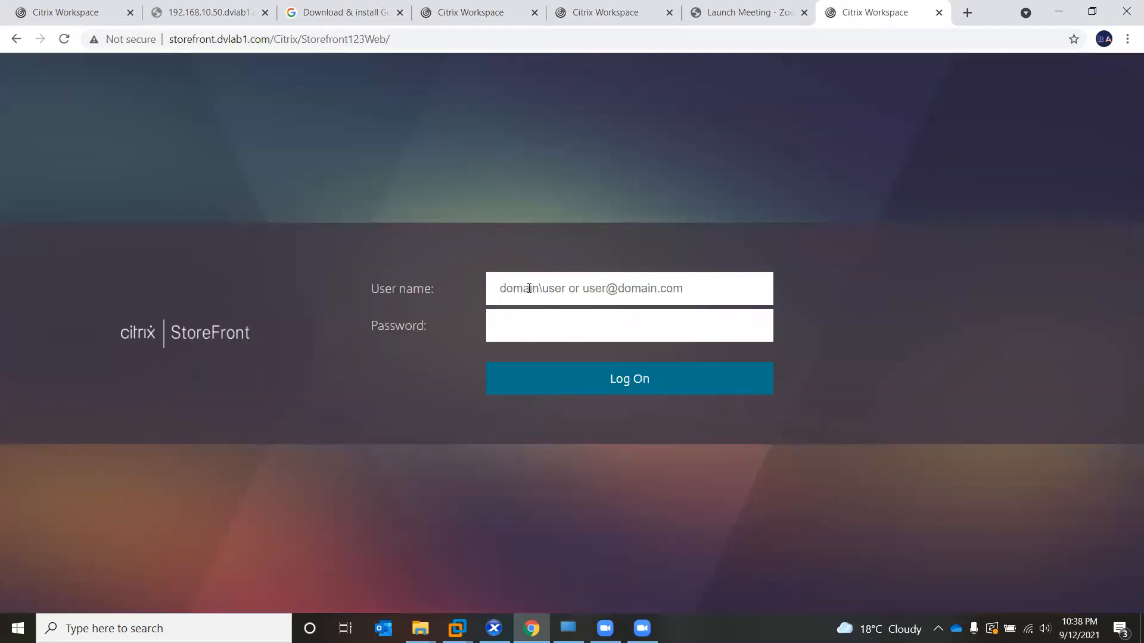
type("dvlab1")
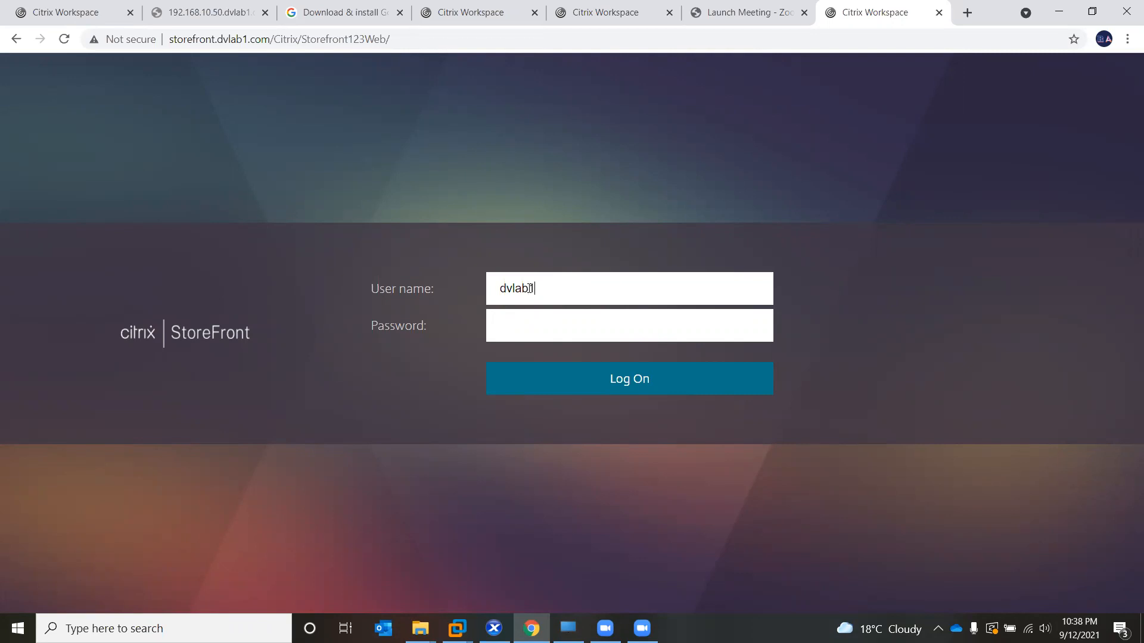
type("\\s")
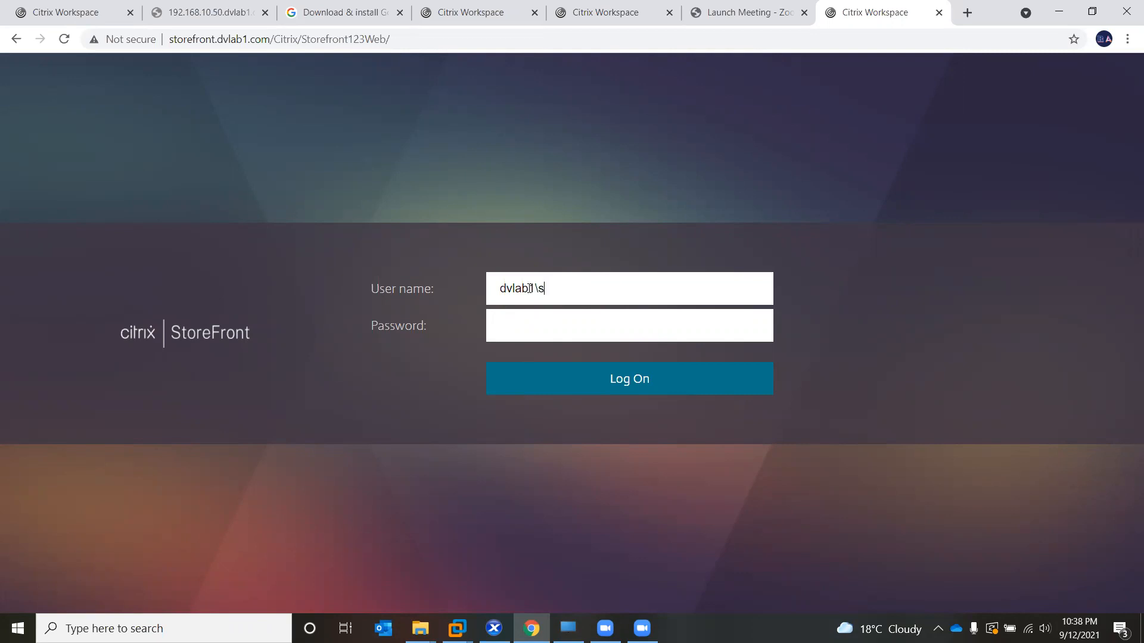
type("tudent4")
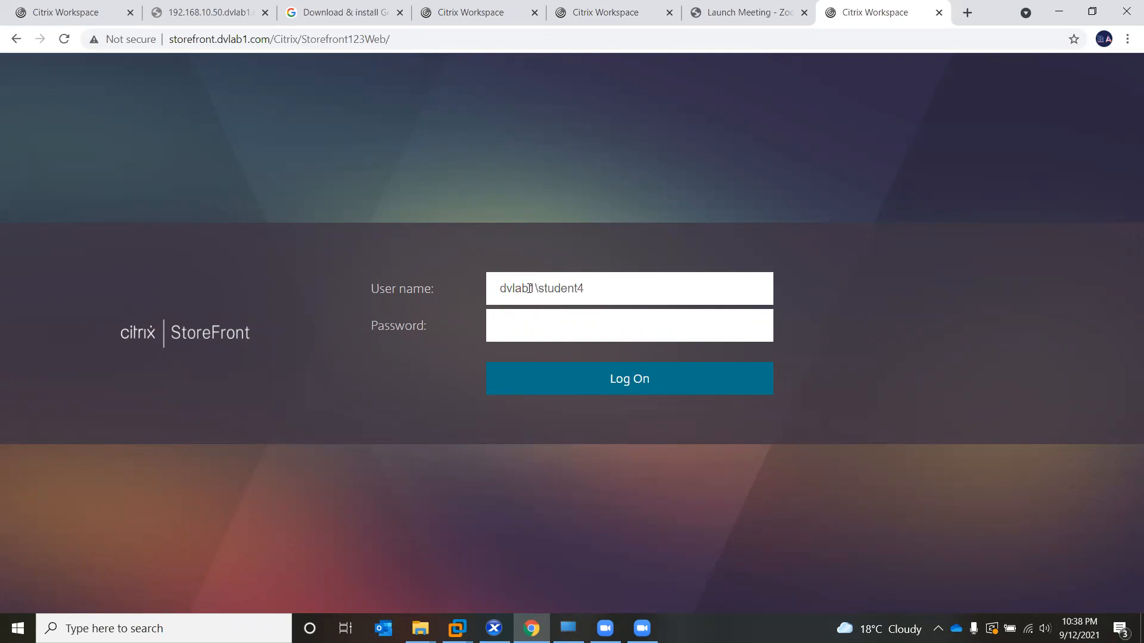
Step: Log on and list published apps Excel 2016 and Remote Desktop Connection
left_click(628, 377)
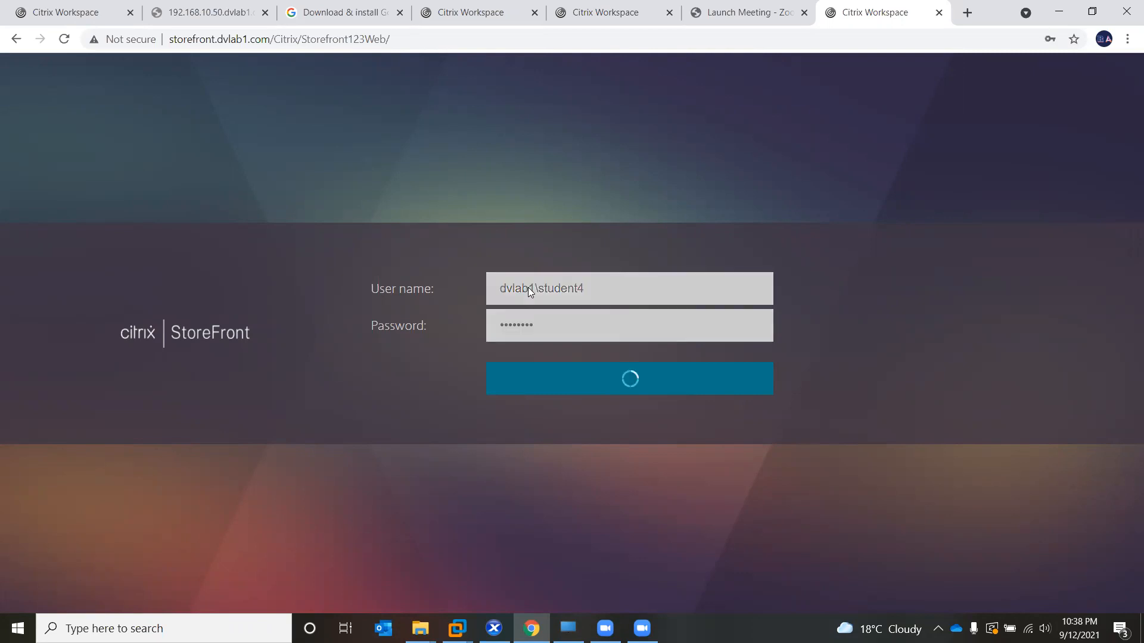
left_click(628, 377)
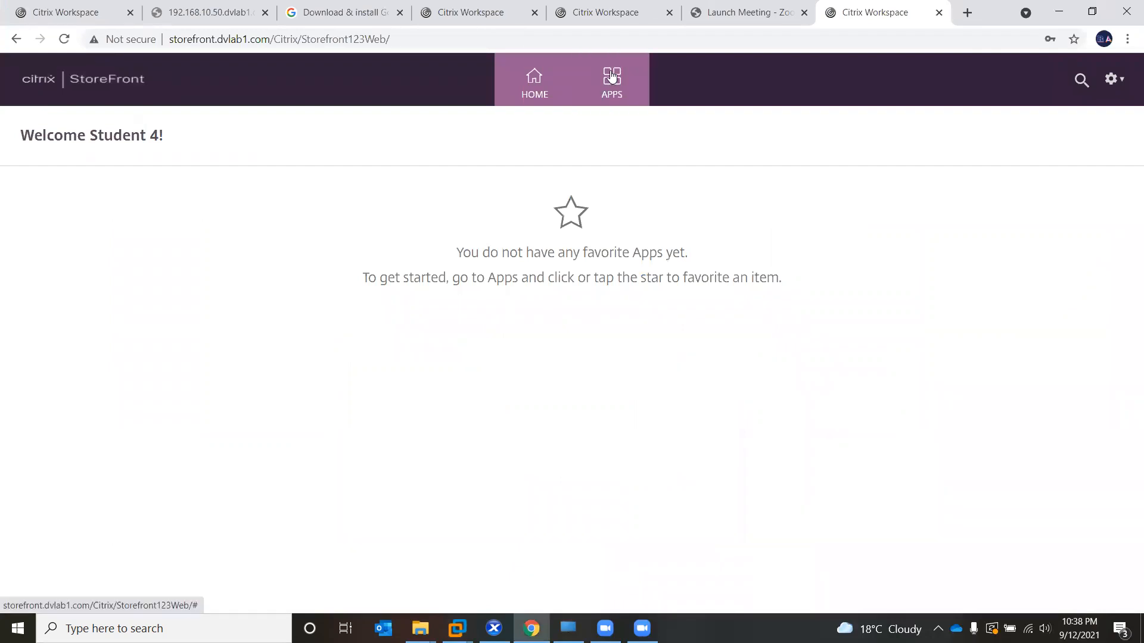
left_click(611, 80)
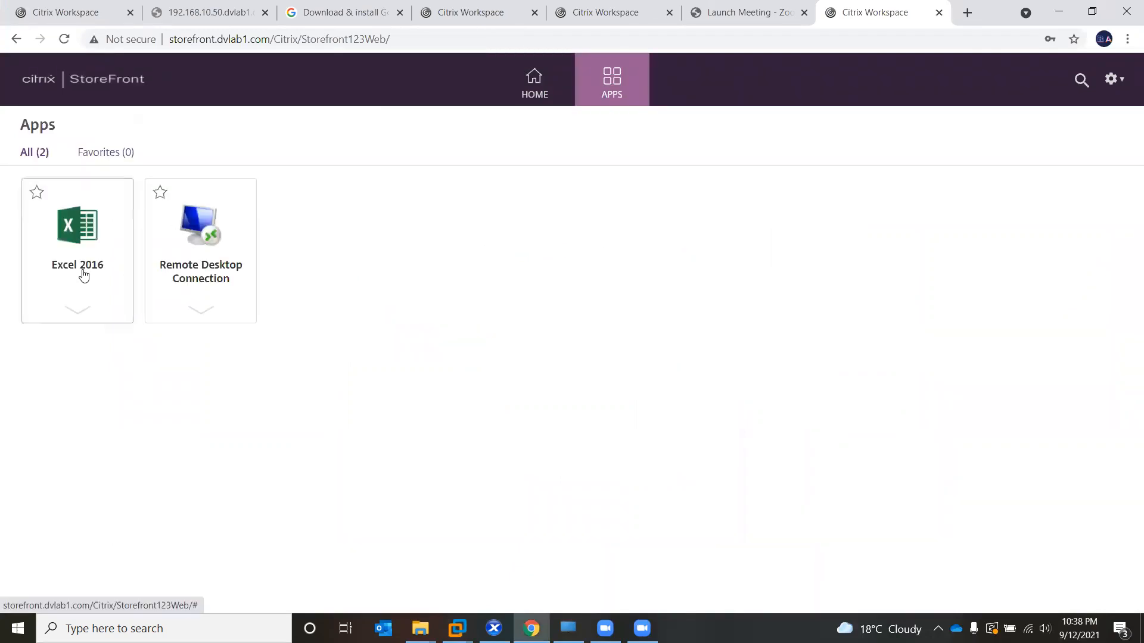
mouse_move(533, 329)
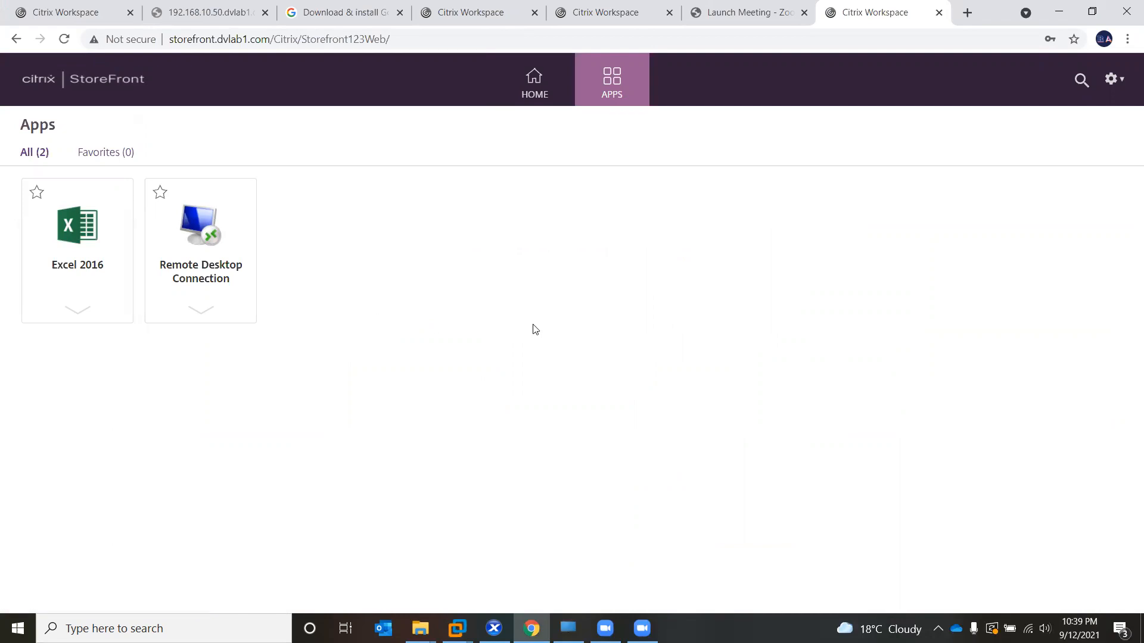
mouse_move(745, 6)
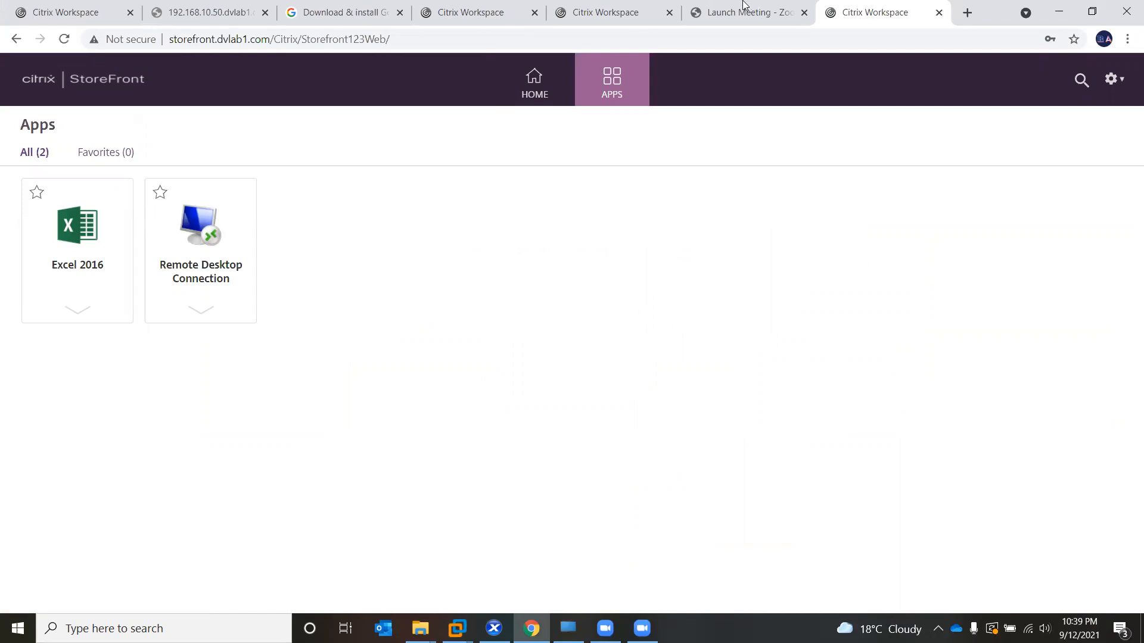
mouse_move(605, 12)
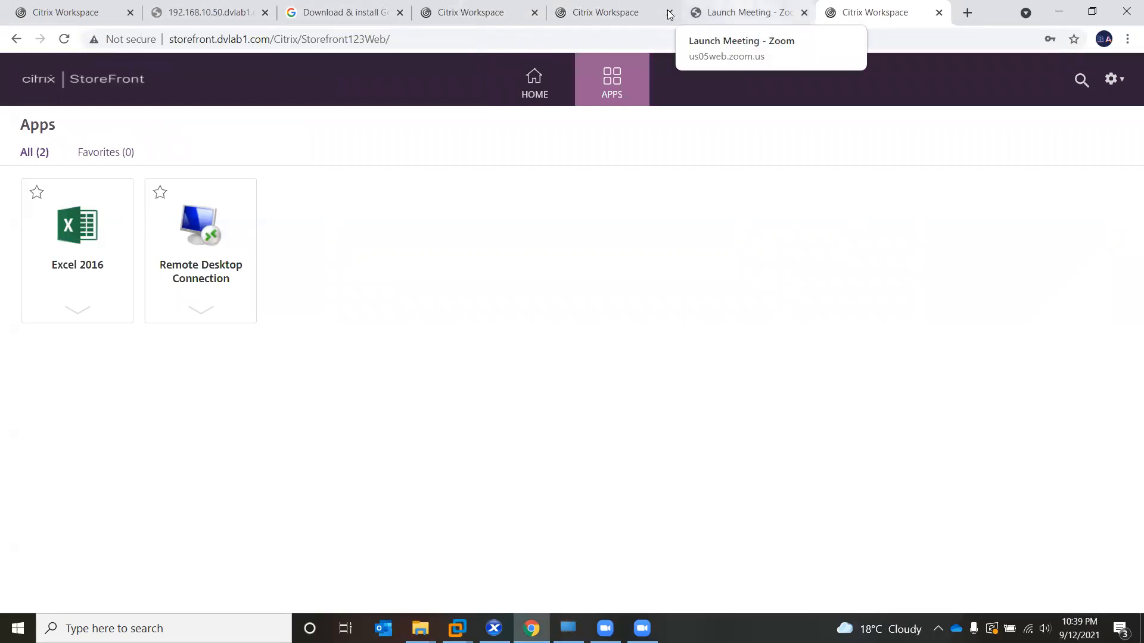
mouse_move(883, 13)
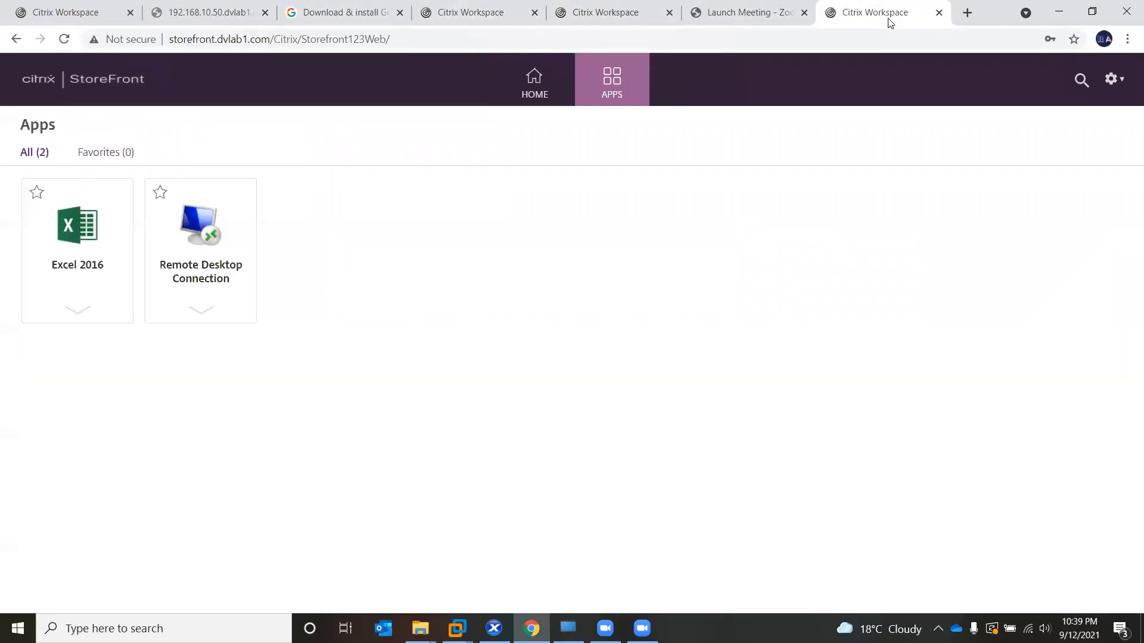
mouse_move(104, 491)
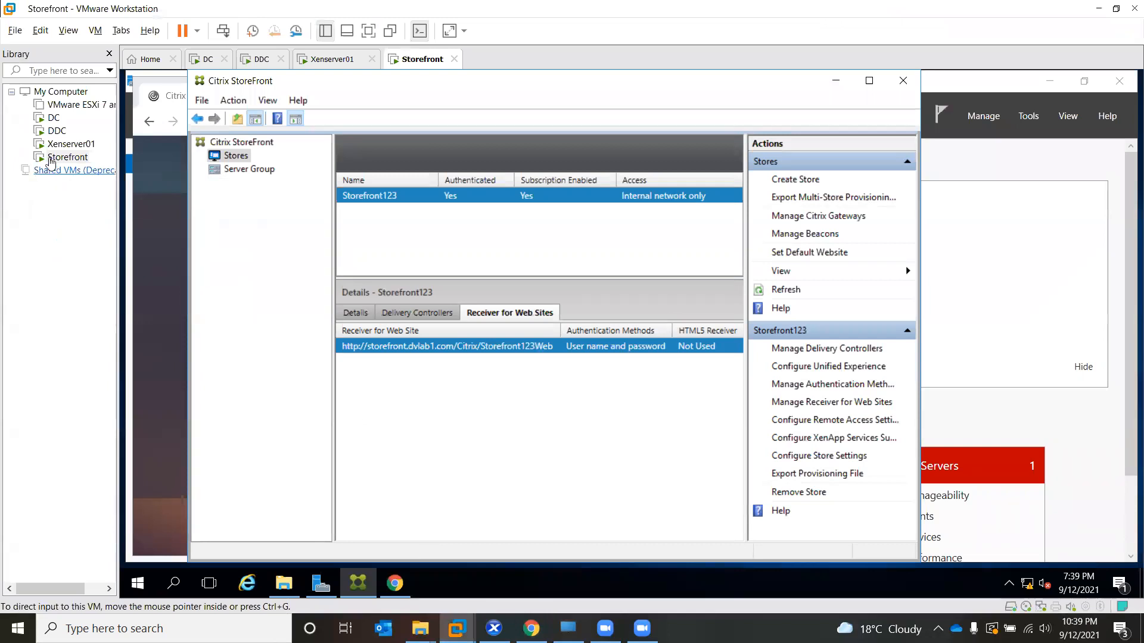
mouse_move(68, 157)
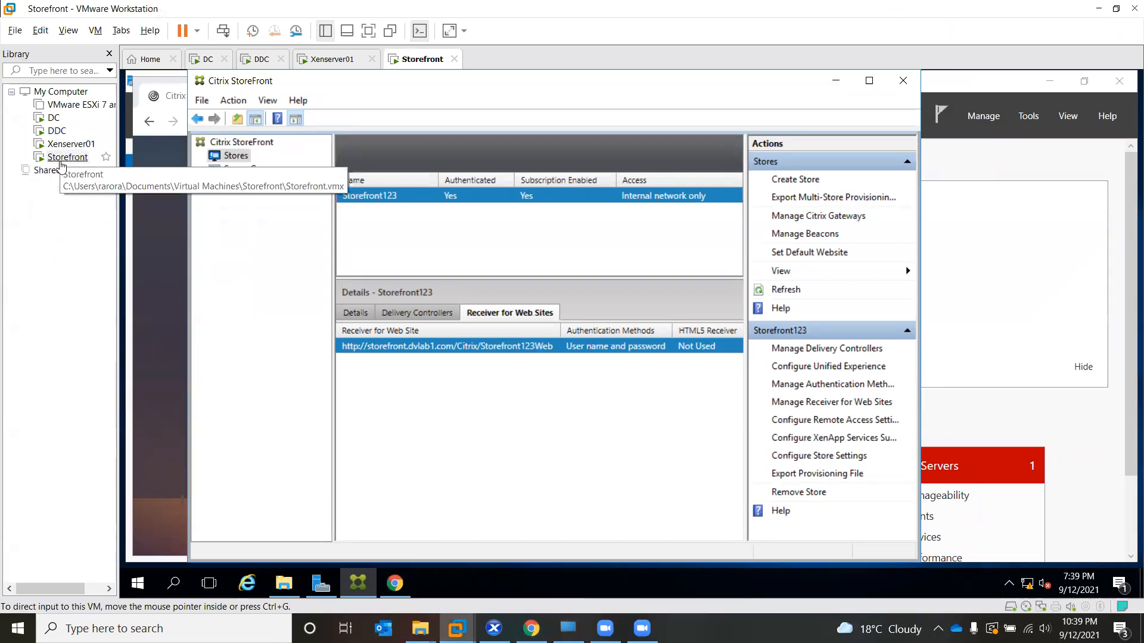
mouse_move(57, 130)
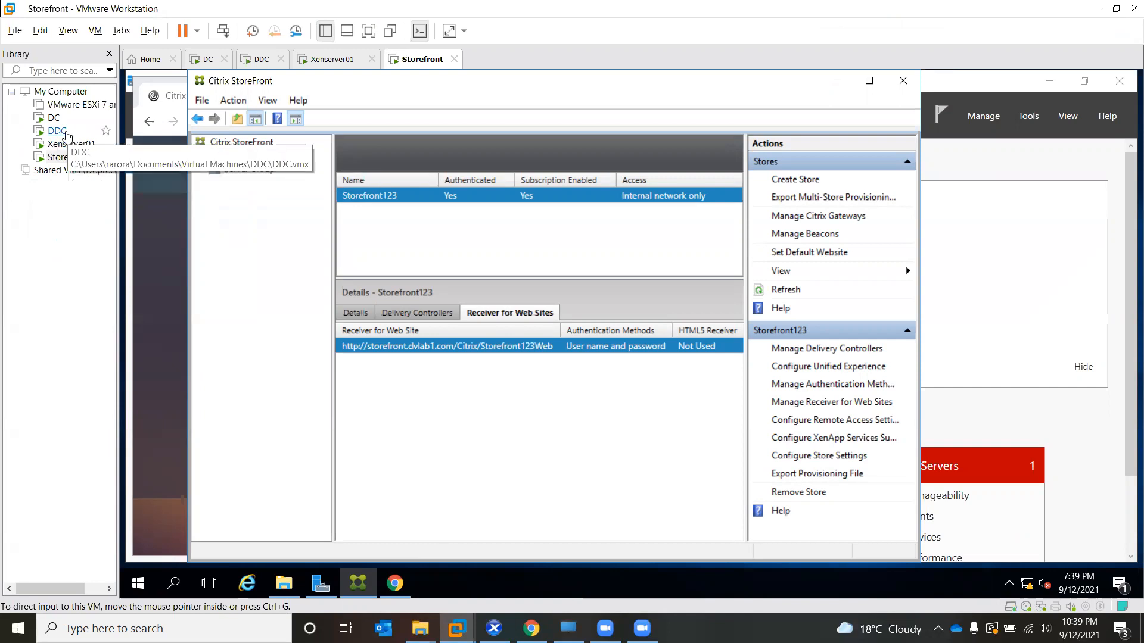
mouse_move(65, 156)
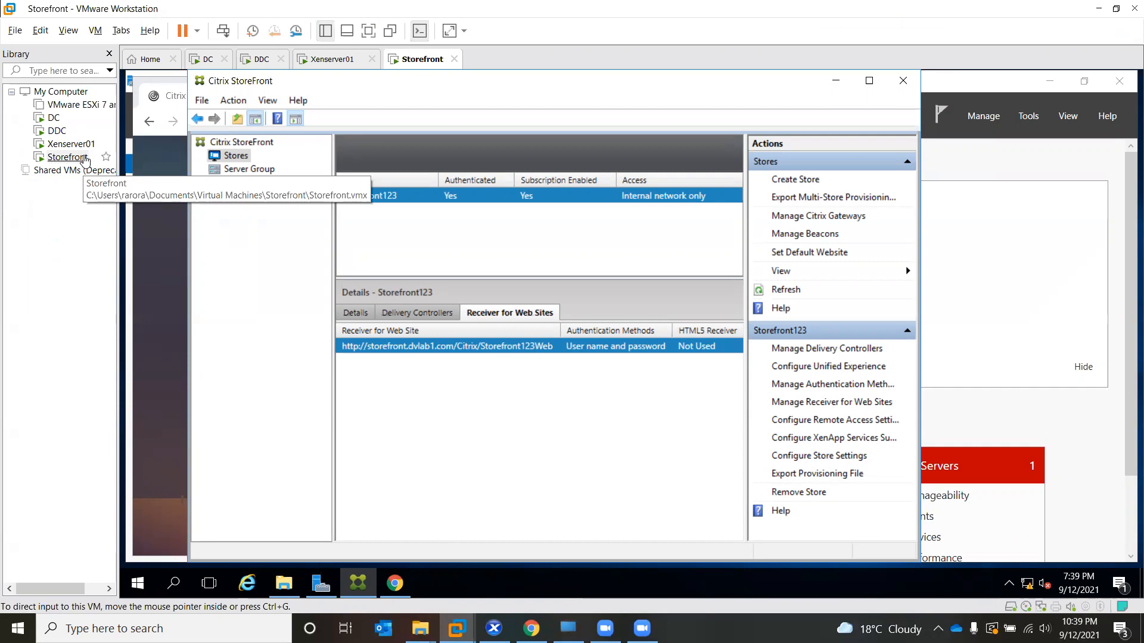
mouse_move(57, 130)
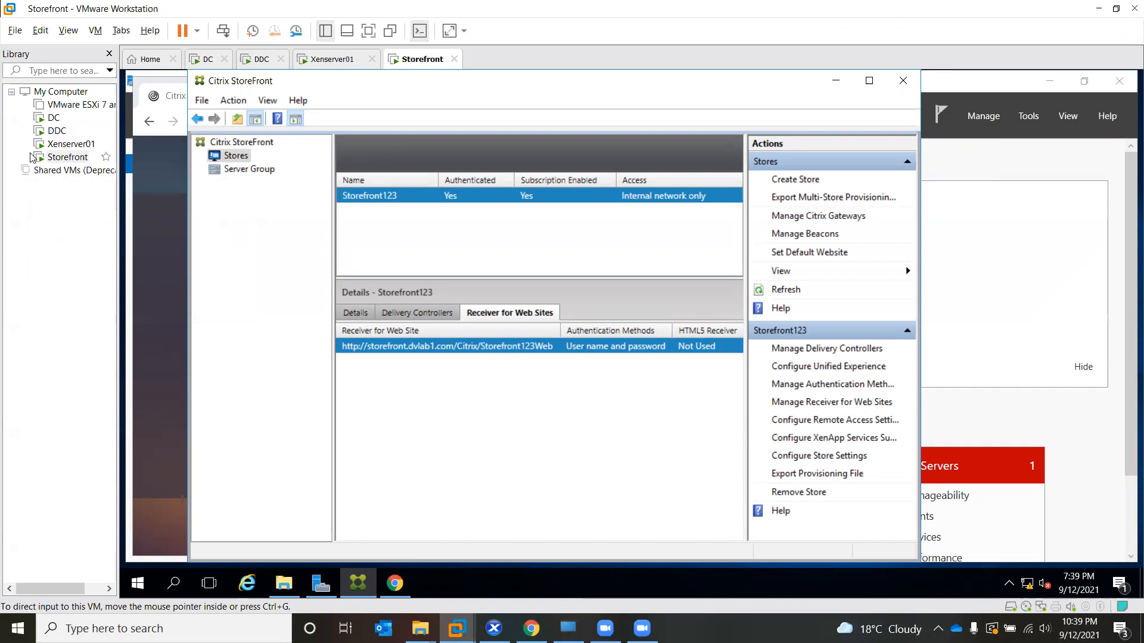
mouse_move(69, 156)
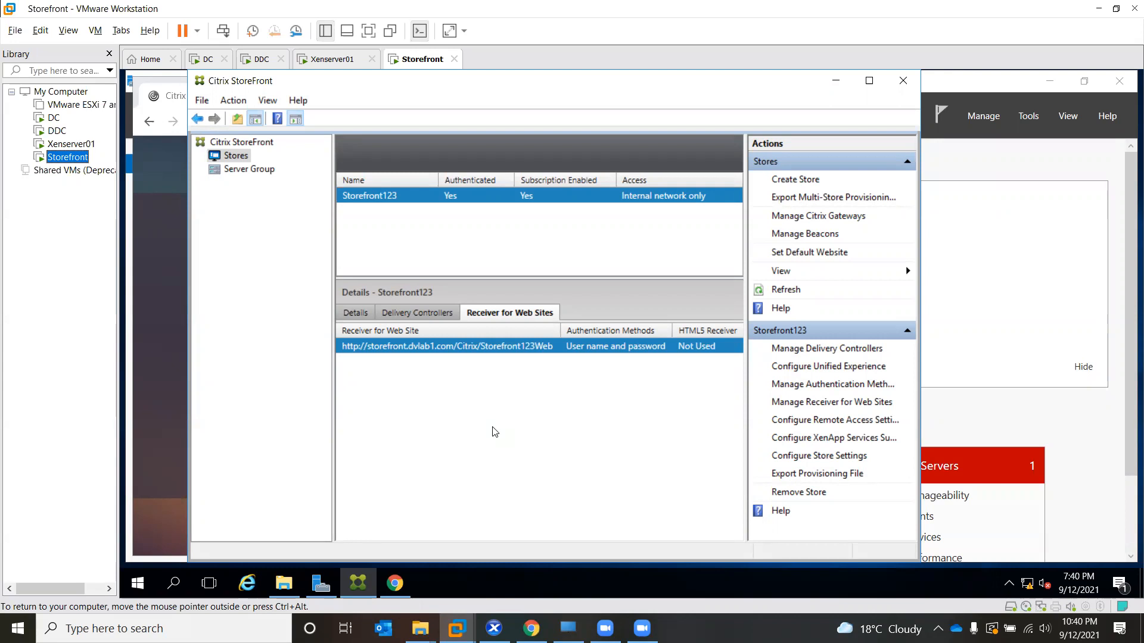
mouse_move(875, 97)
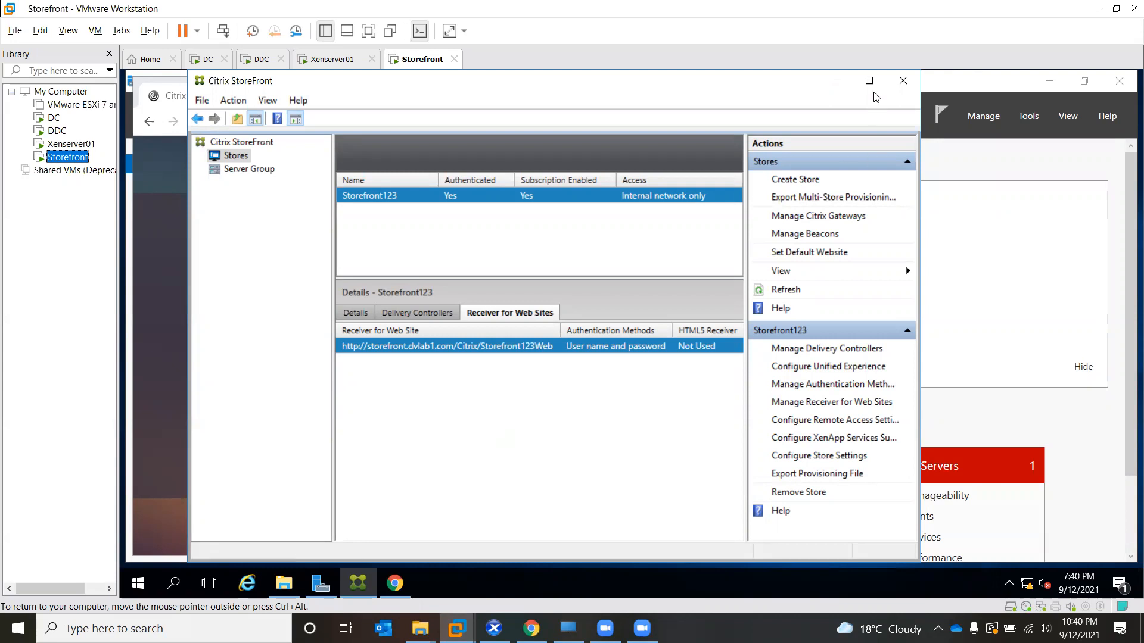
mouse_move(869, 80)
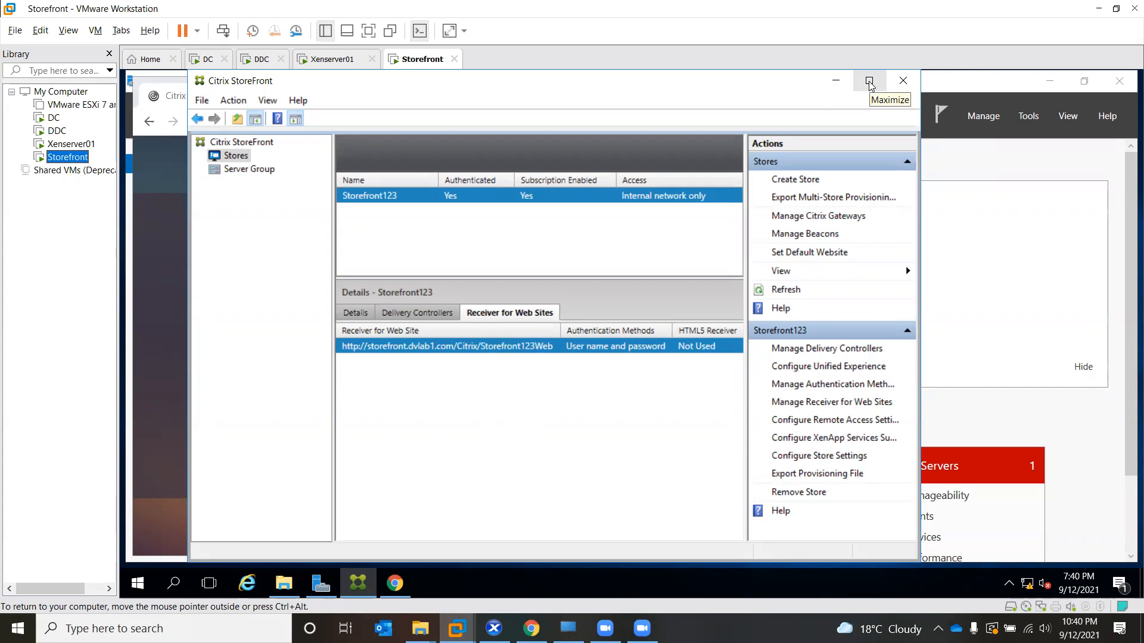
mouse_move(869, 84)
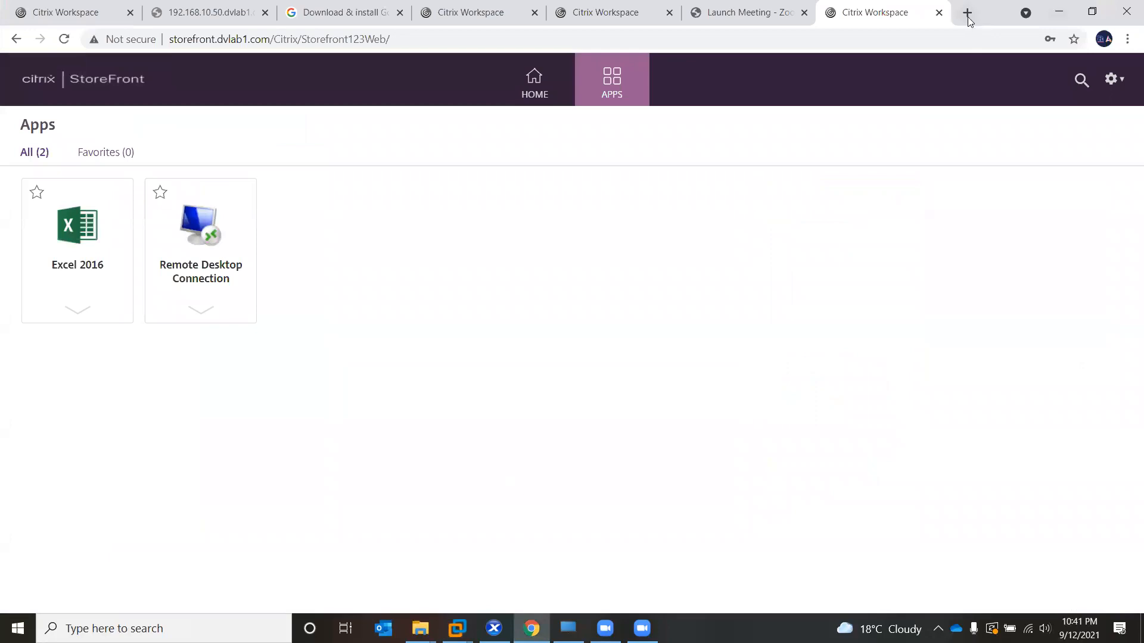
Step: Open a blank Chrome tab beside the StoreFront apps page
left_click(966, 12)
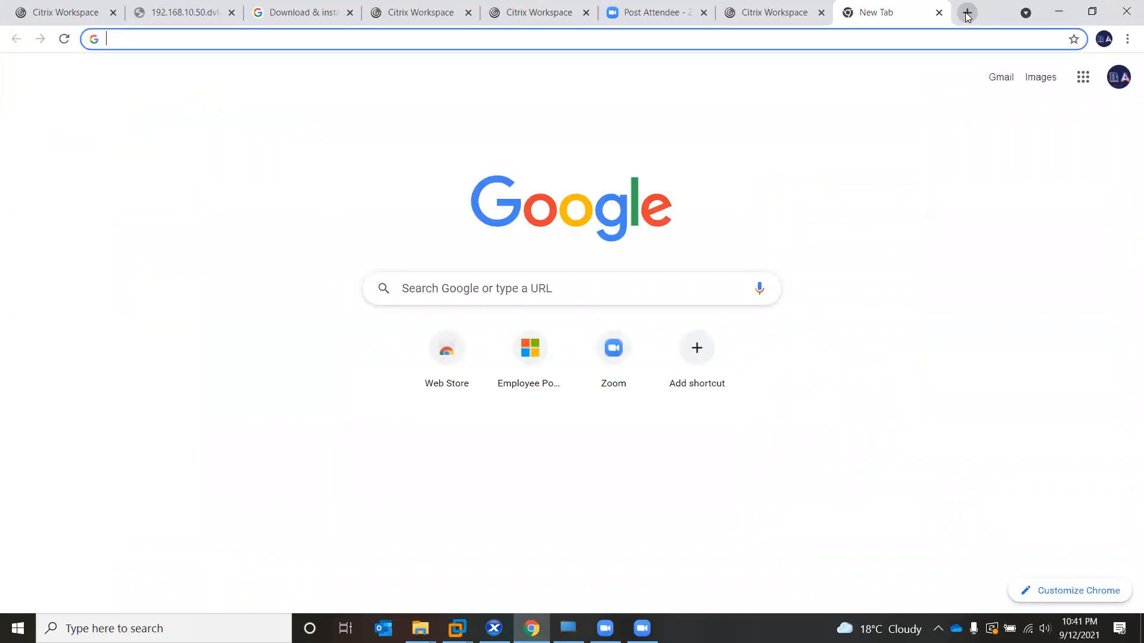
mouse_move(875, 243)
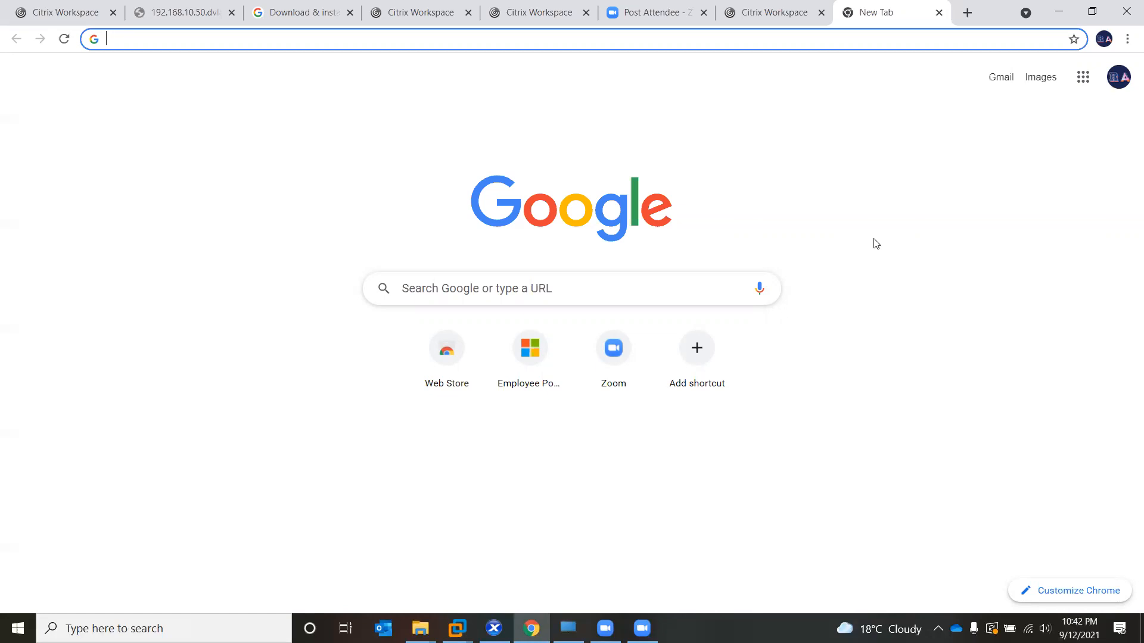
mouse_move(929, 6)
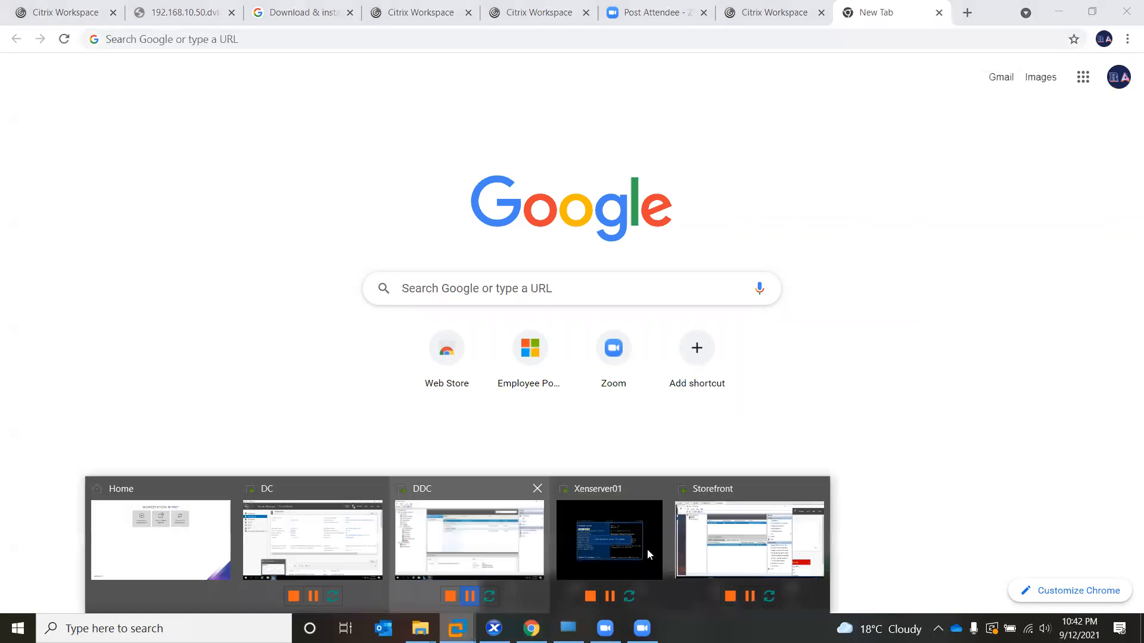
mouse_move(338, 529)
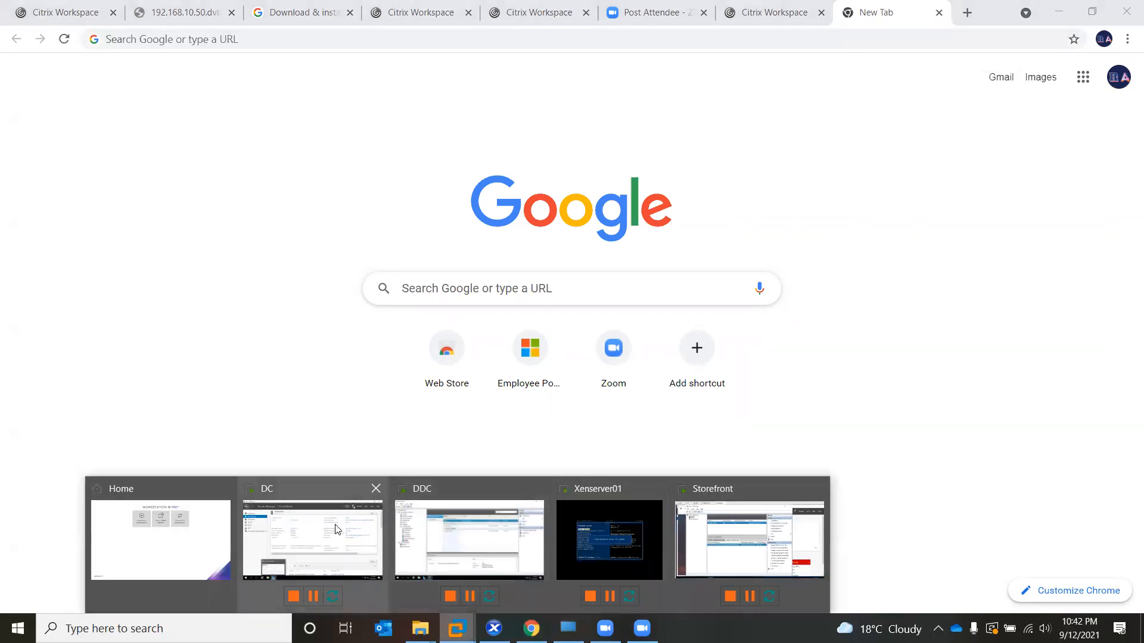
mouse_move(357, 519)
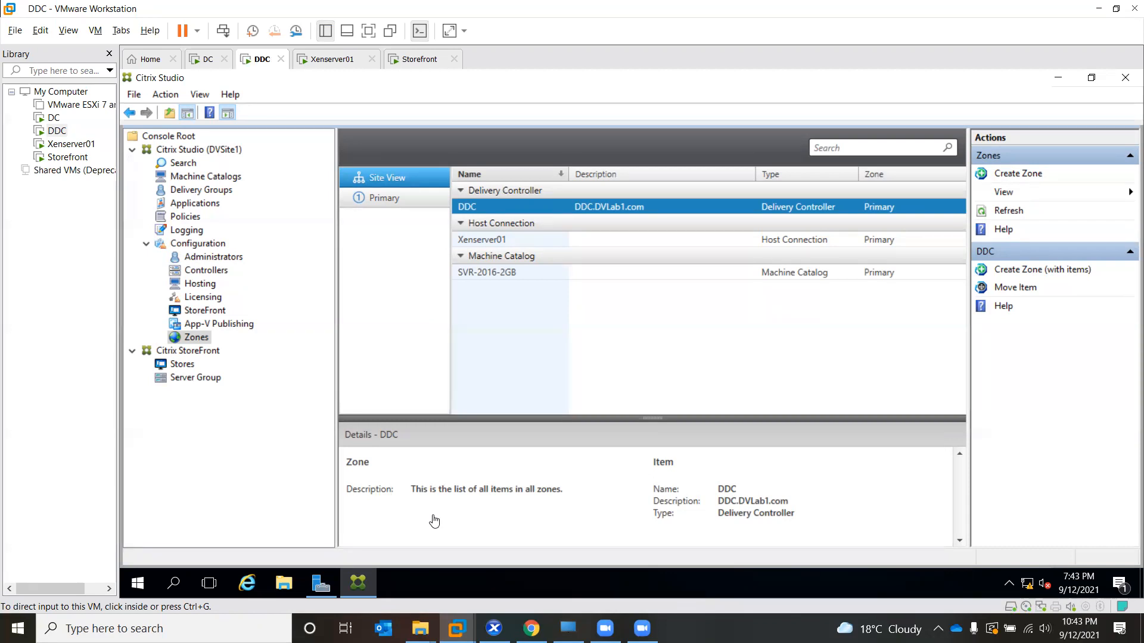
mouse_move(536, 596)
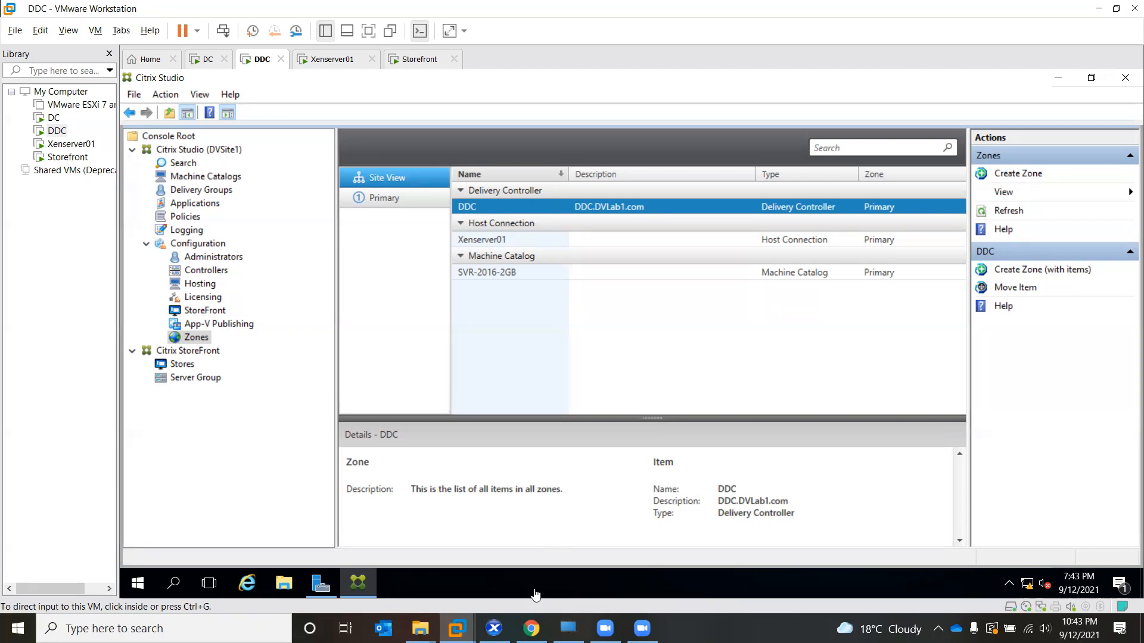
mouse_move(532, 628)
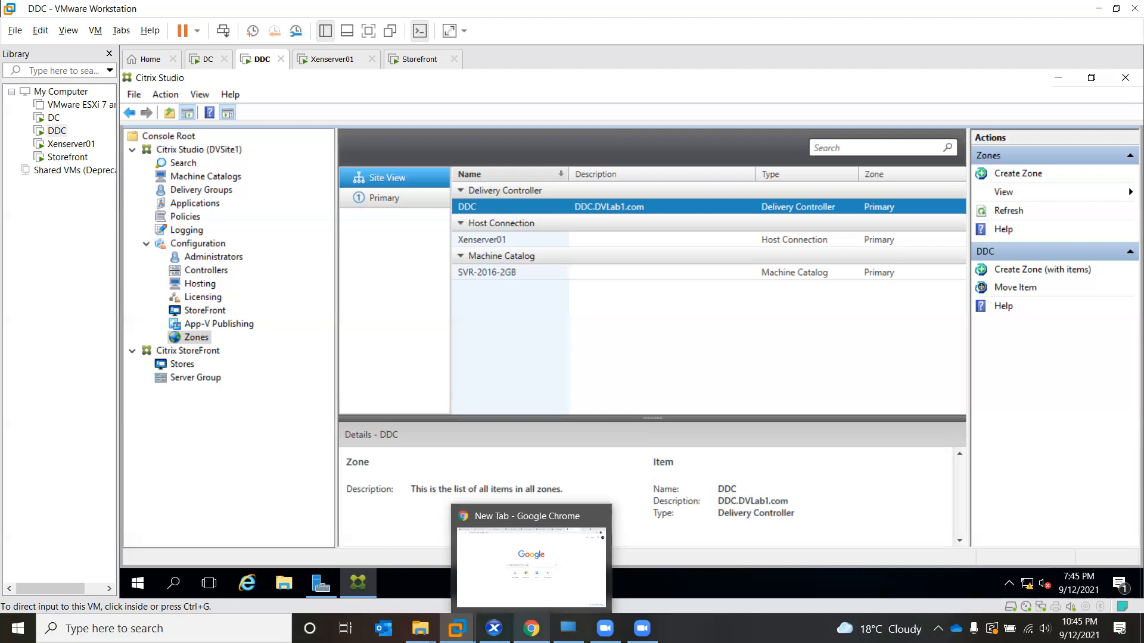
mouse_move(666, 550)
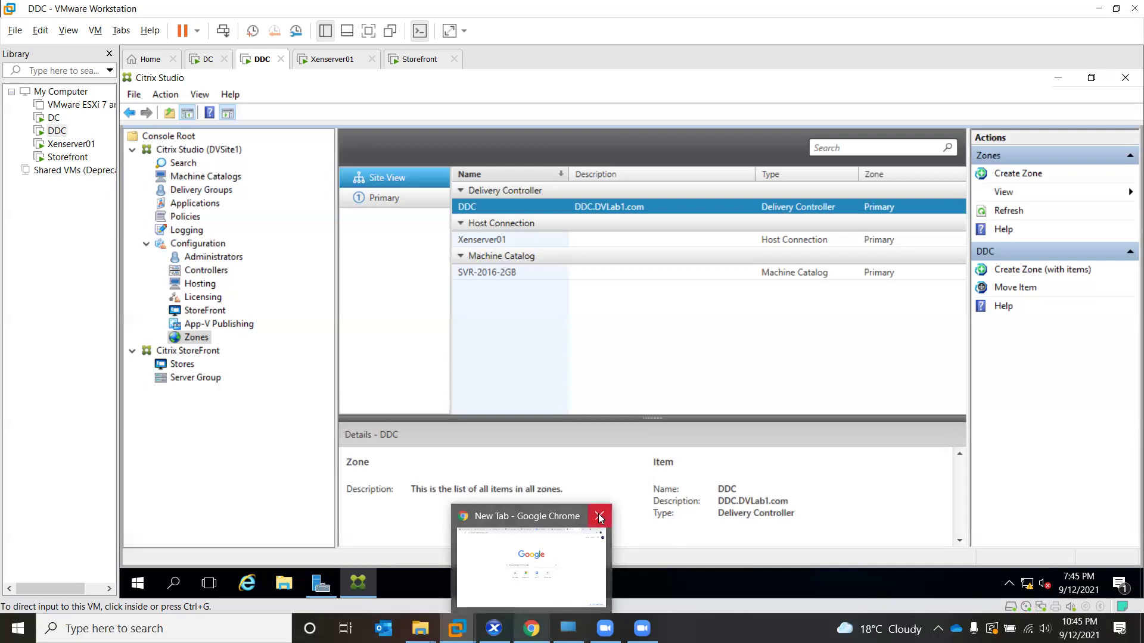
Step: Close the blank Chrome window, returning to the DDC's Citrix Studio Zones view
left_click(599, 516)
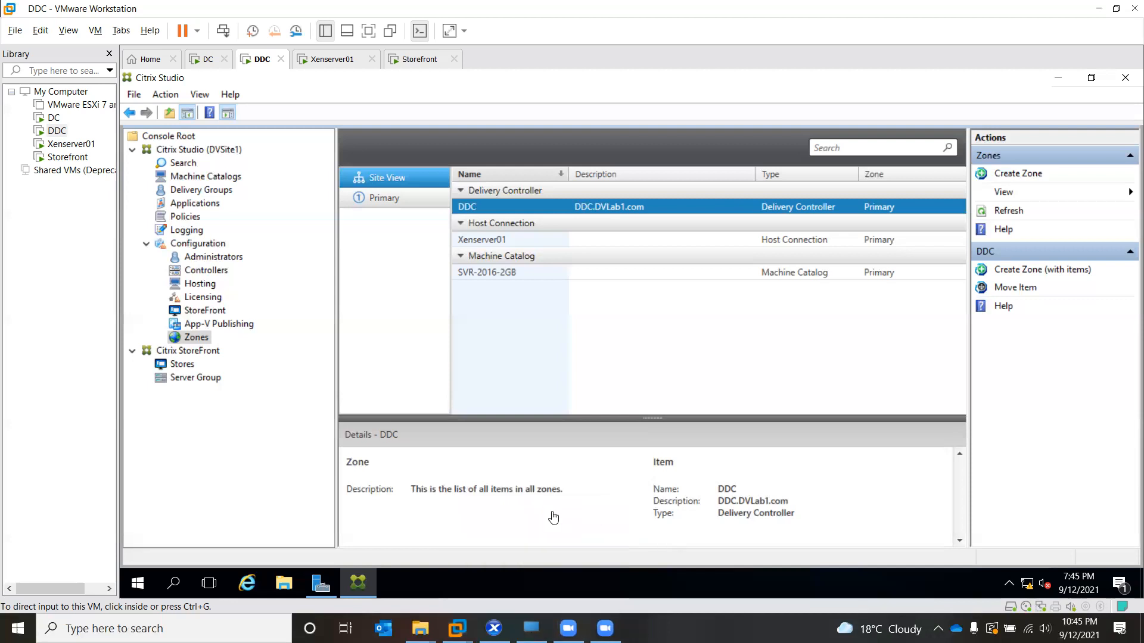
mouse_move(527, 327)
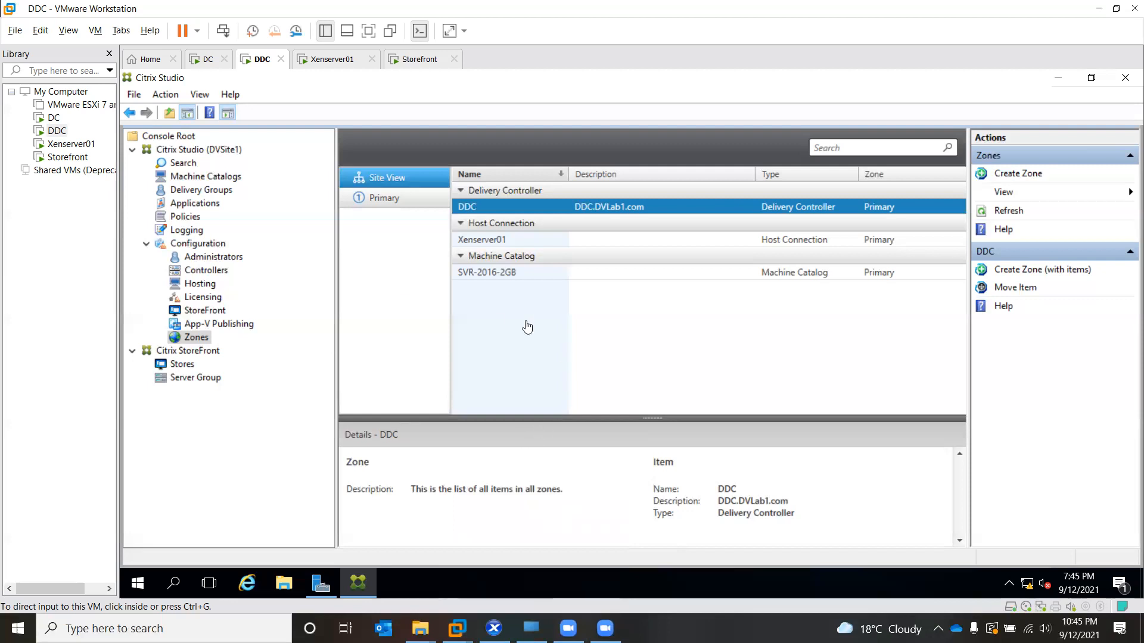
mouse_move(451, 339)
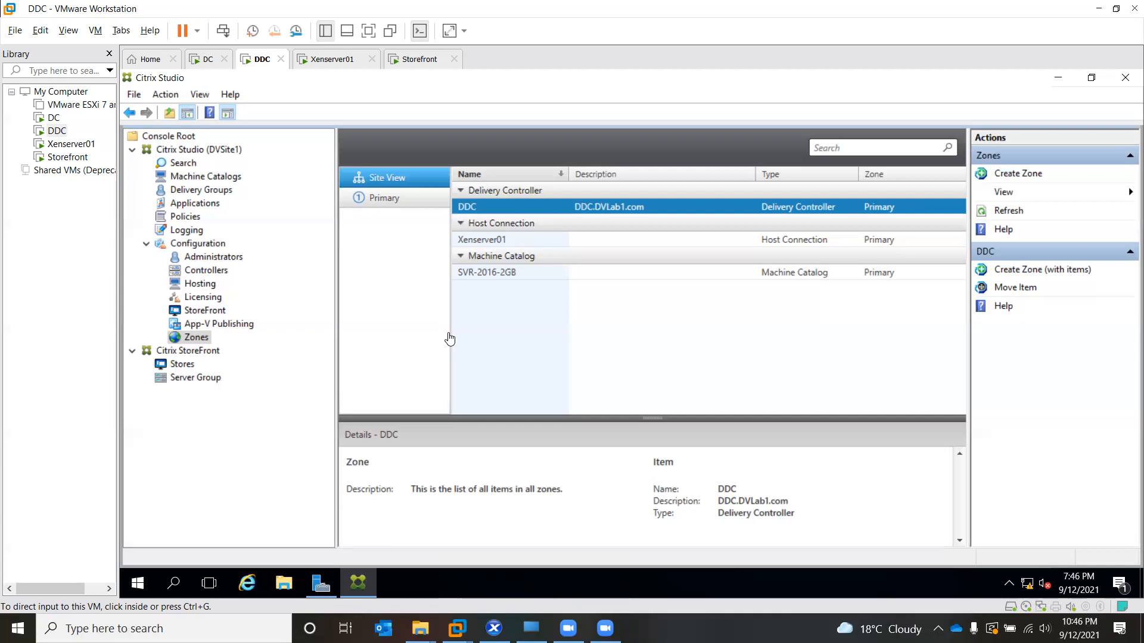
mouse_move(453, 477)
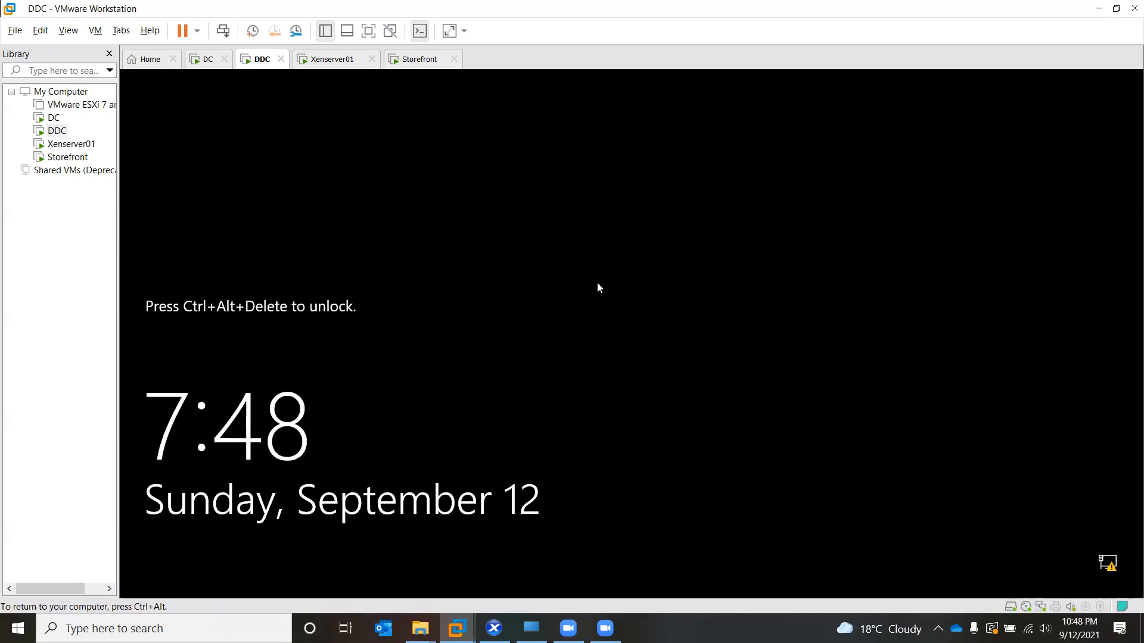
mouse_move(647, 331)
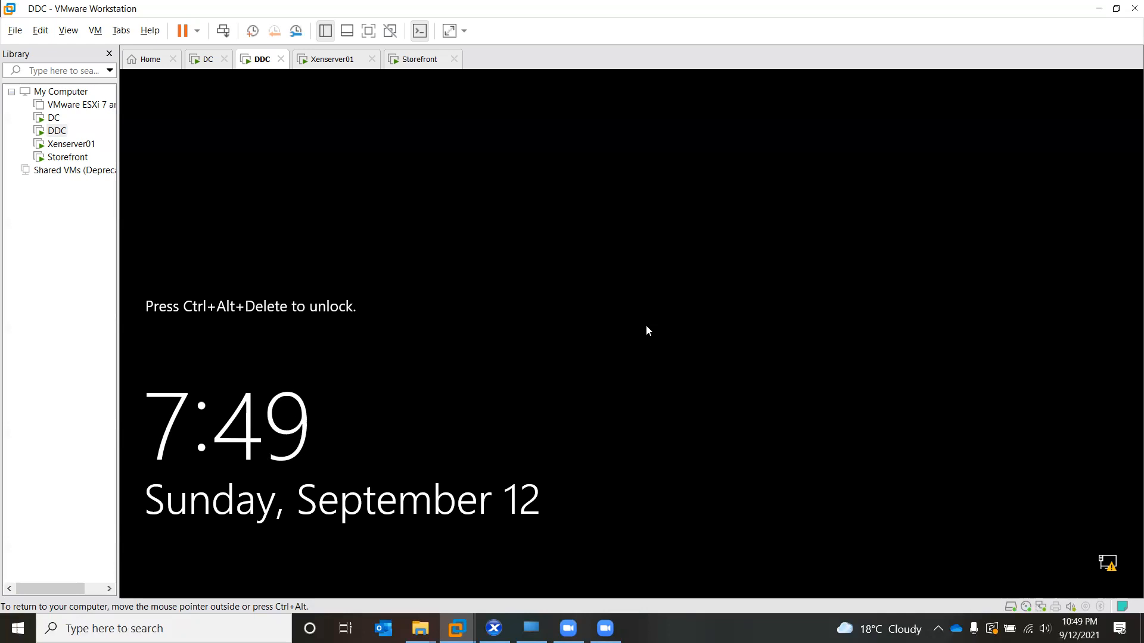
mouse_move(686, 357)
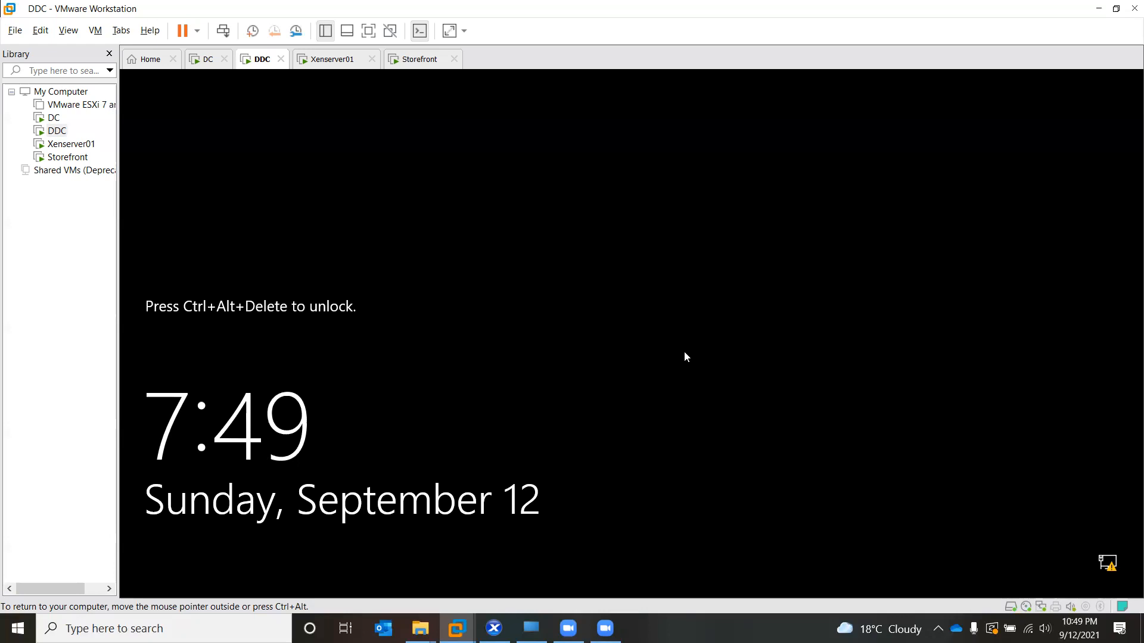
mouse_move(901, 624)
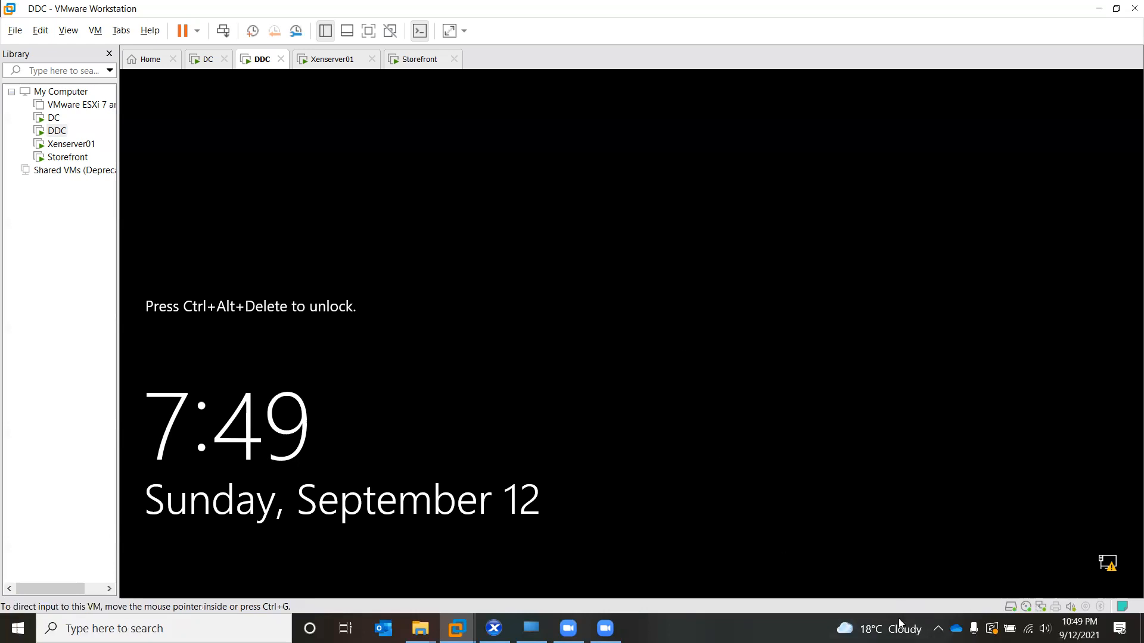